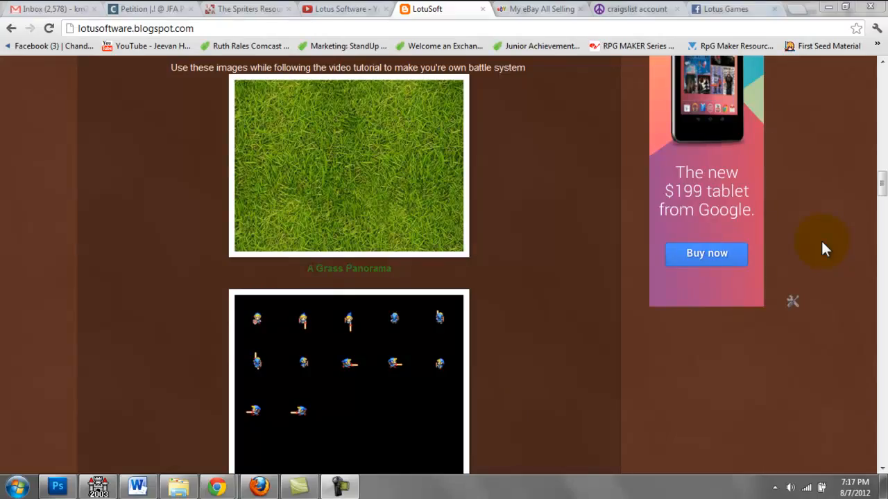
mouse_move(826, 228)
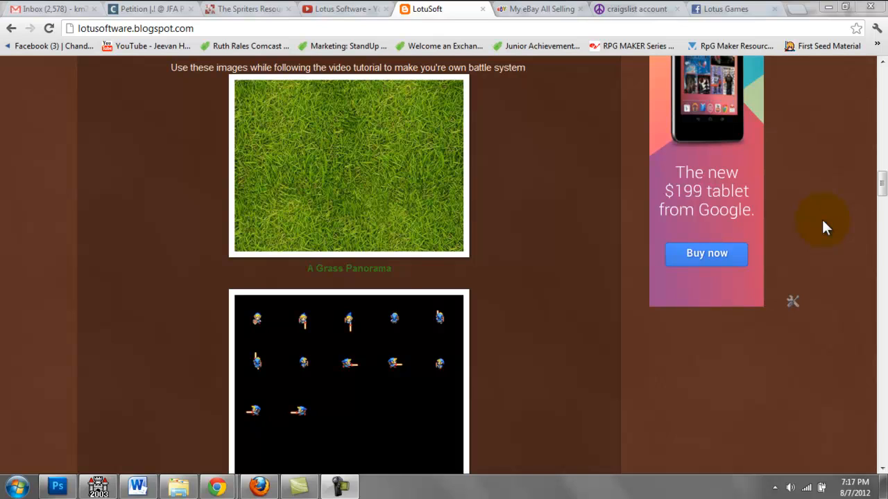
mouse_move(521, 304)
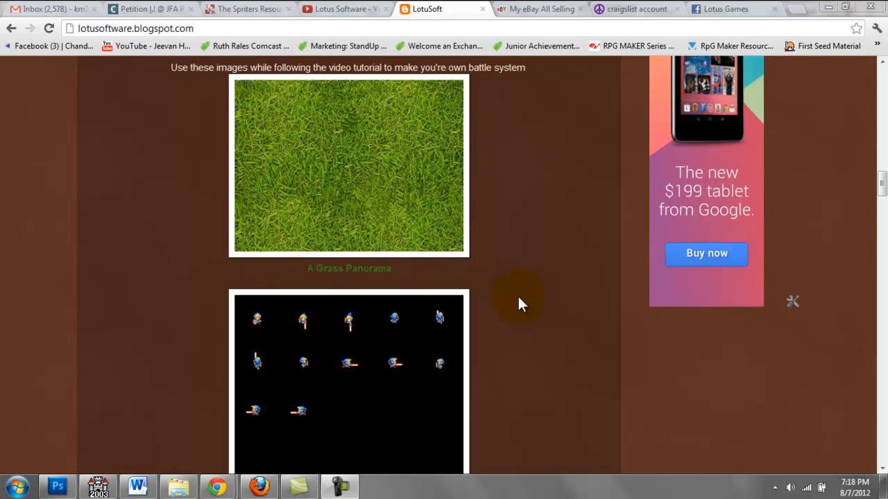
mouse_move(529, 333)
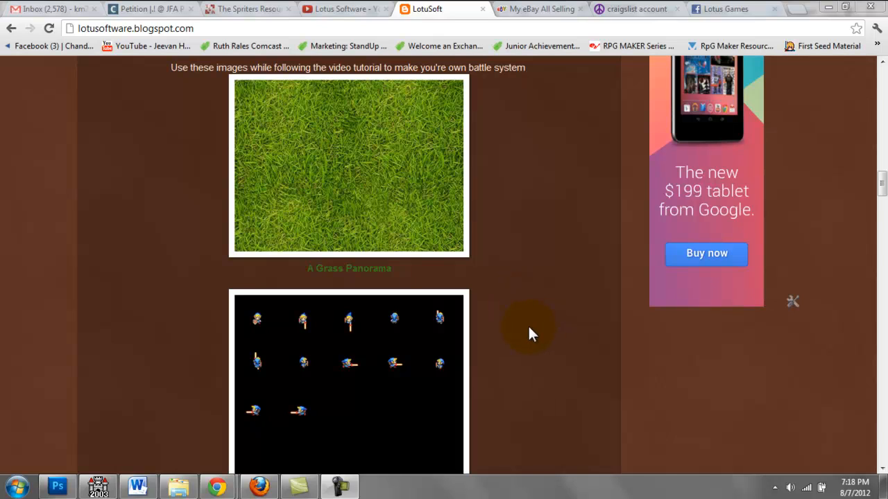
mouse_move(538, 330)
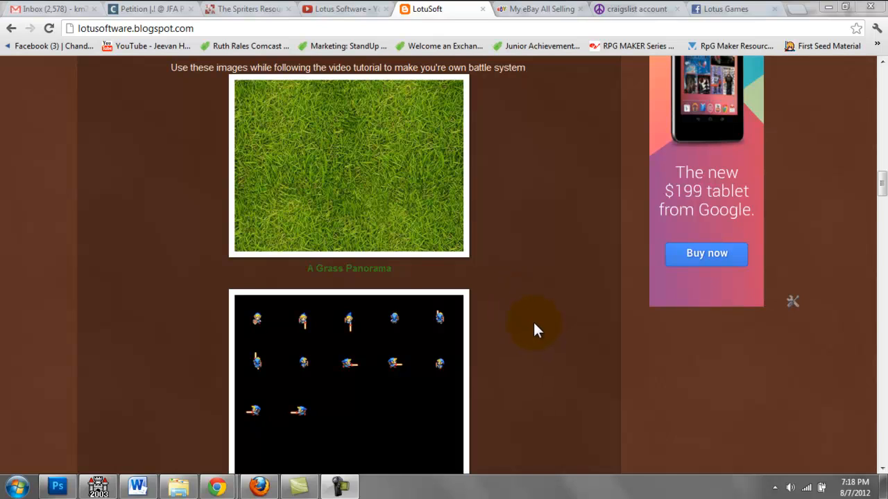
mouse_move(513, 327)
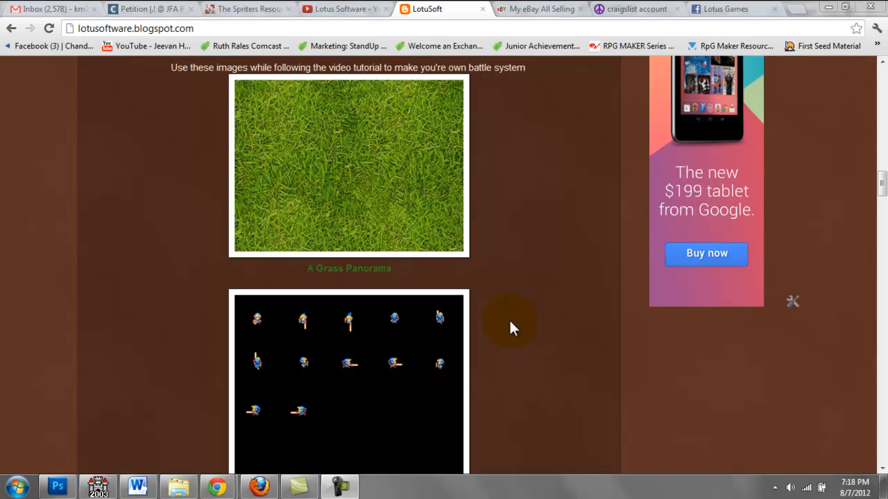
mouse_move(520, 339)
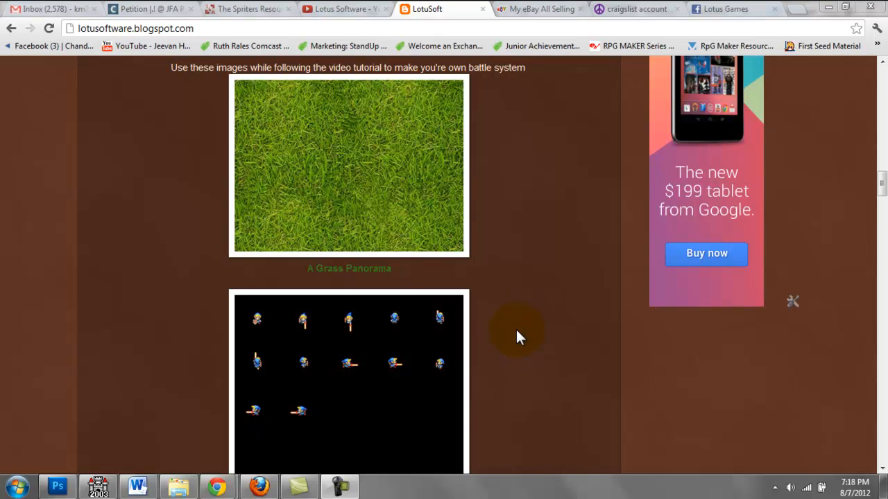
mouse_move(244, 8)
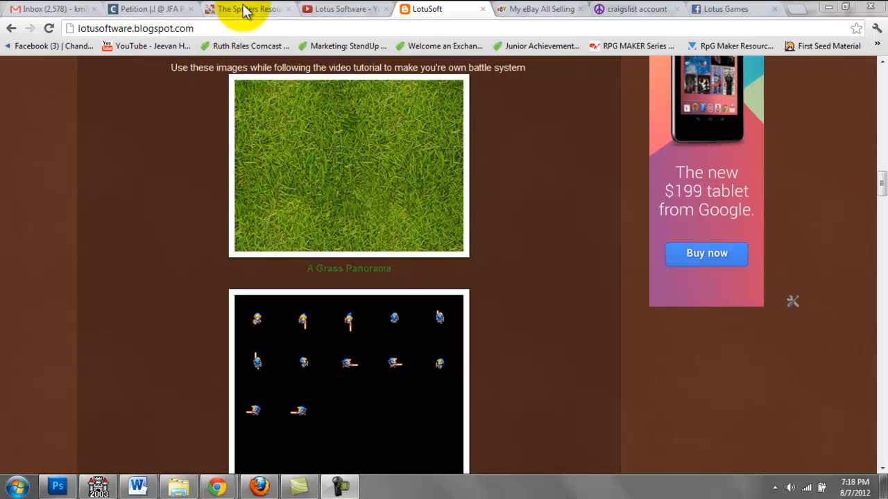
mouse_move(448, 203)
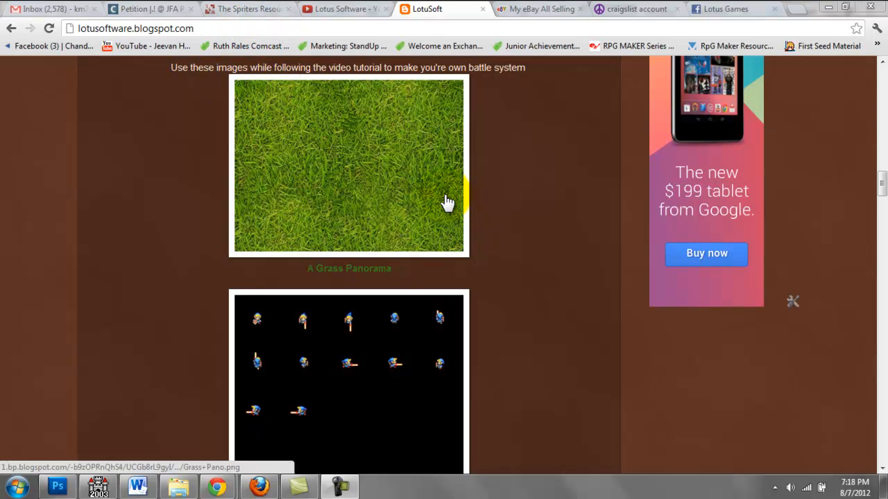
mouse_move(160, 249)
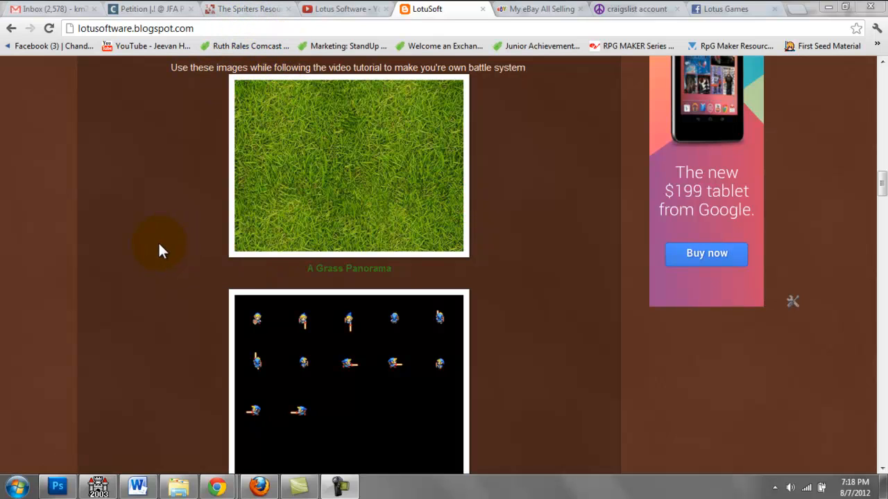
mouse_move(572, 259)
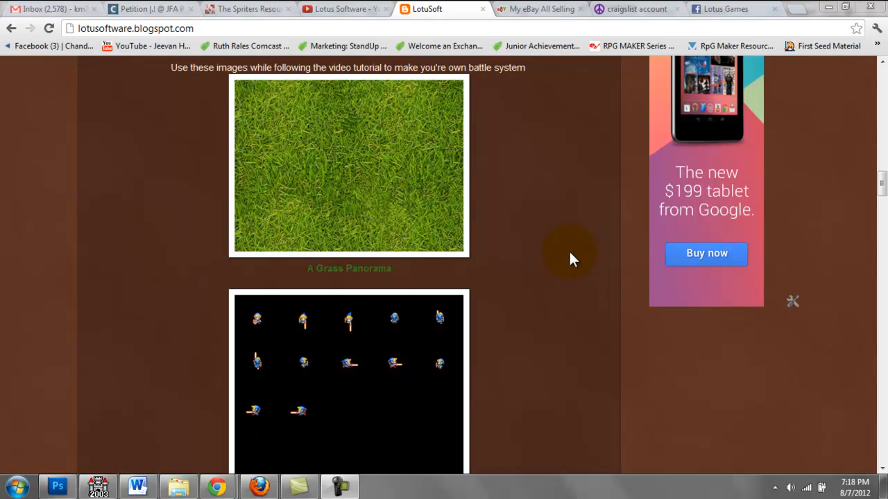
mouse_move(566, 258)
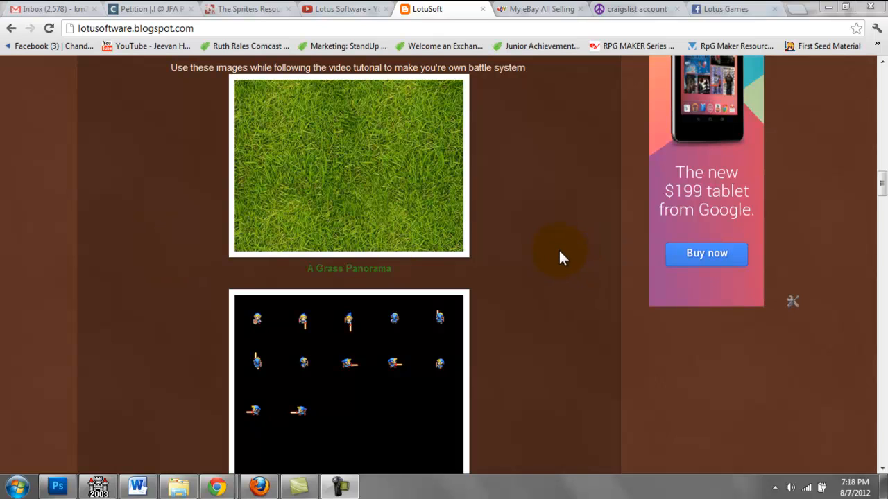
mouse_move(543, 257)
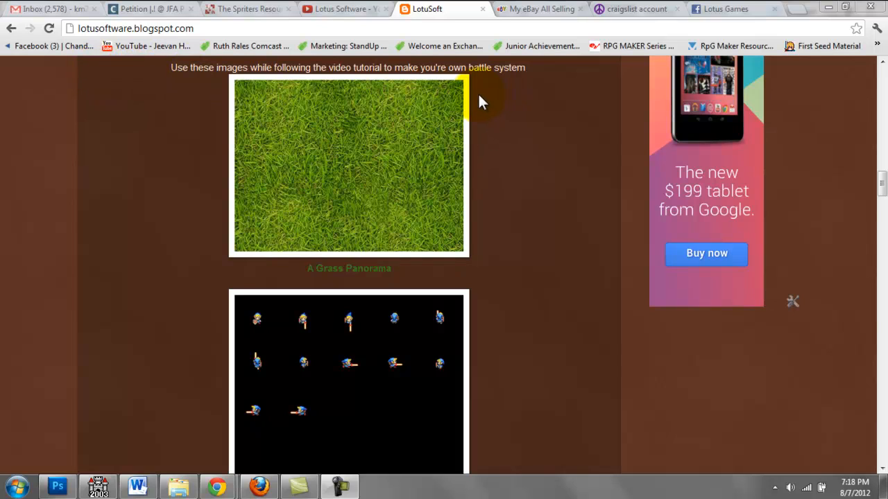
mouse_move(447, 179)
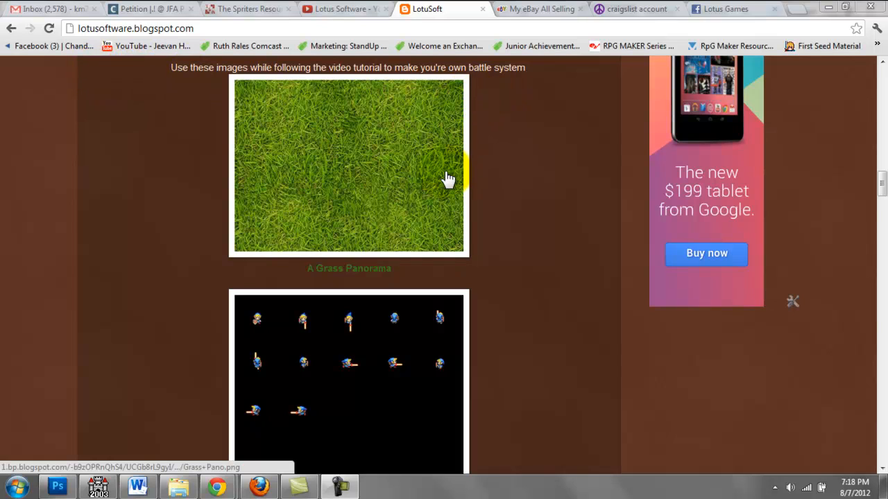
mouse_move(480, 263)
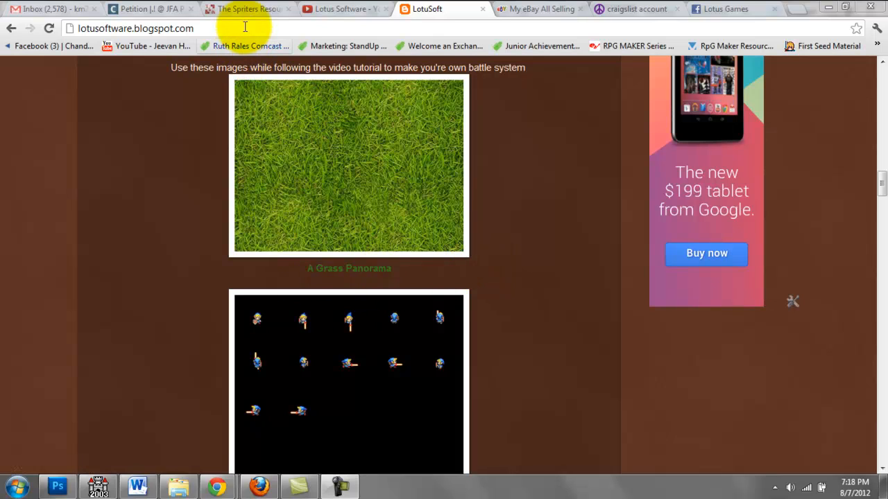
mouse_move(313, 183)
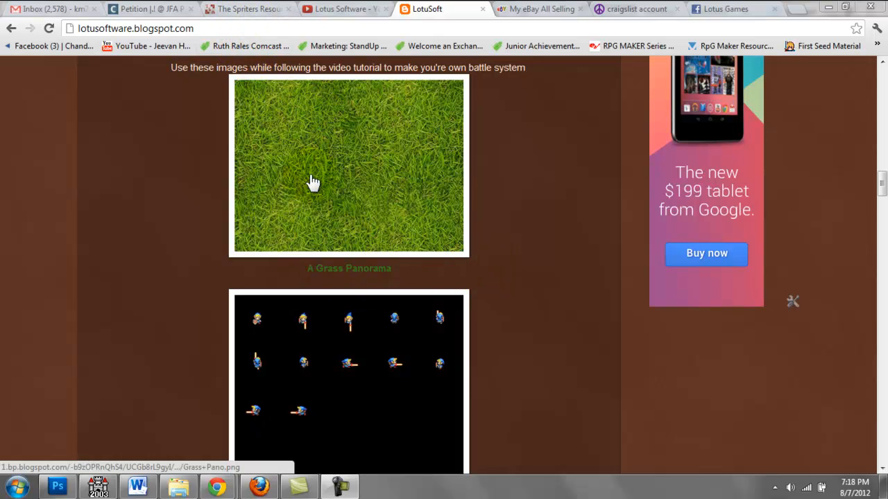
Switch from the LotuSoft blog to The Spriters Resource tab in Chrome.
left_click(247, 9)
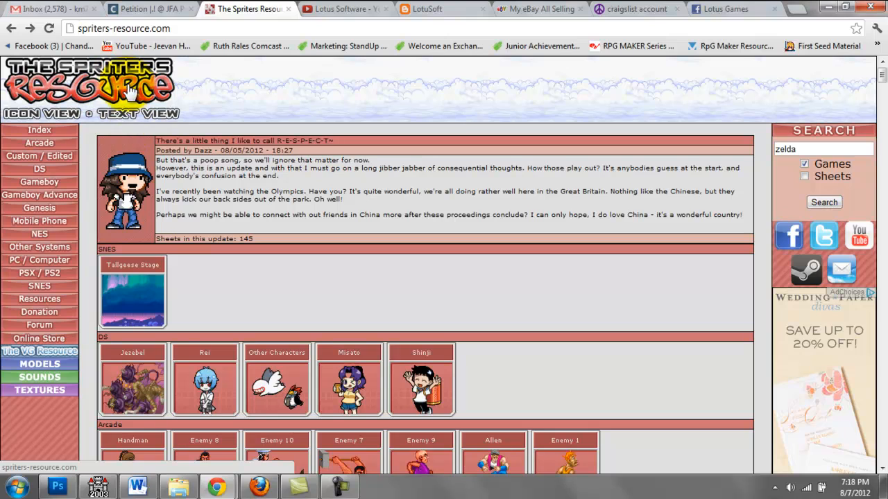
mouse_move(589, 228)
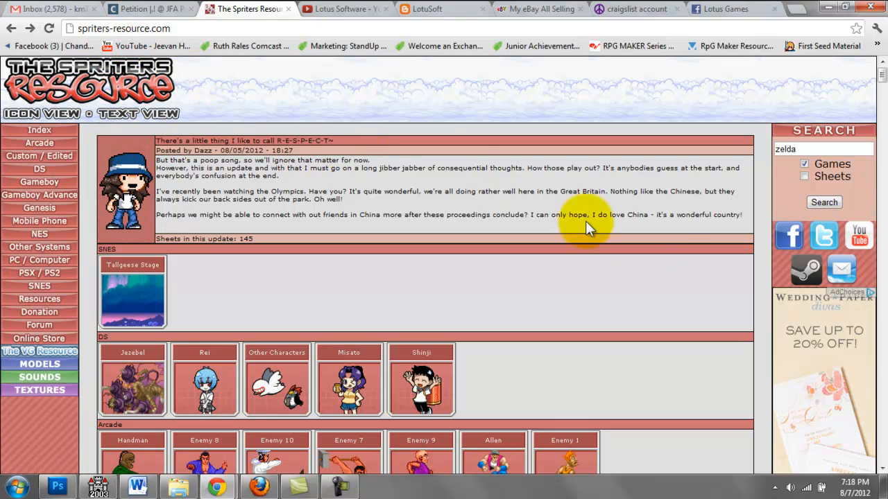
mouse_move(825, 150)
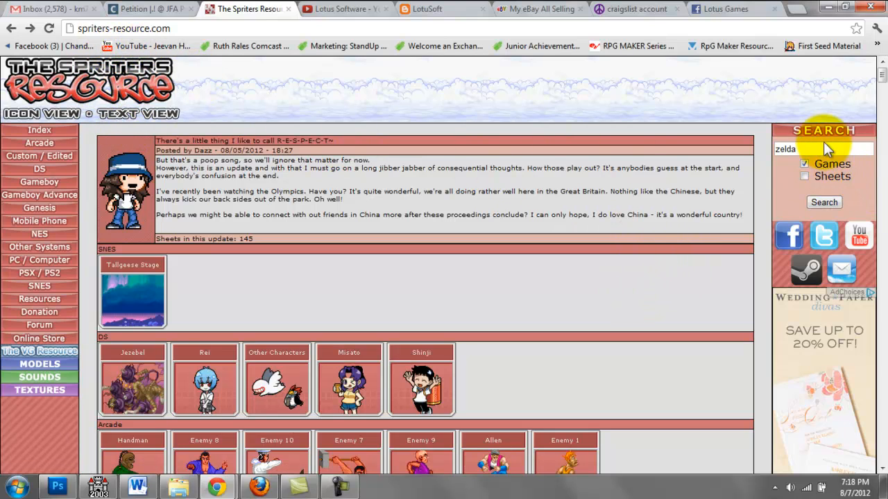
mouse_move(444, 239)
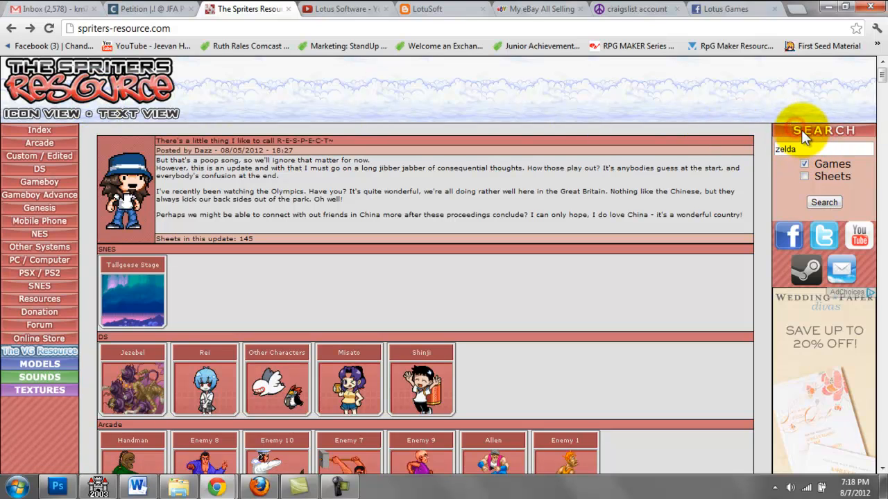
Search The Spriters Resource for 'zelda' limited to Games only.
left_click(823, 150)
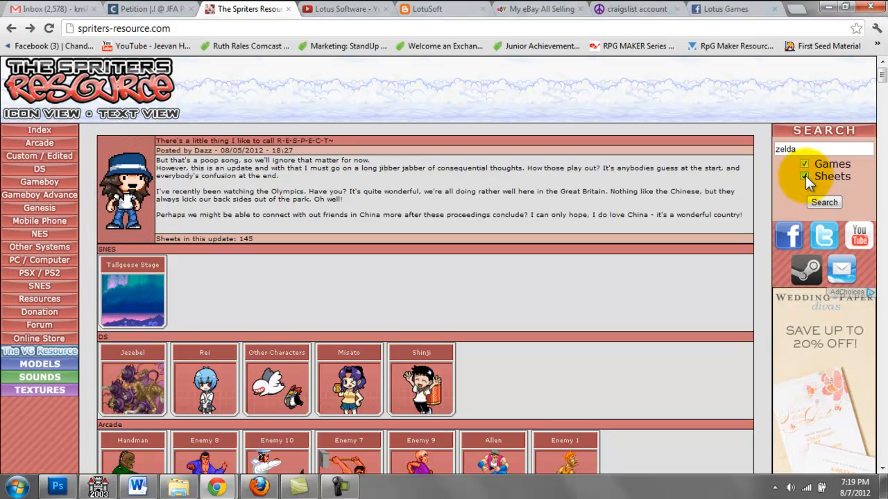
left_click(805, 177)
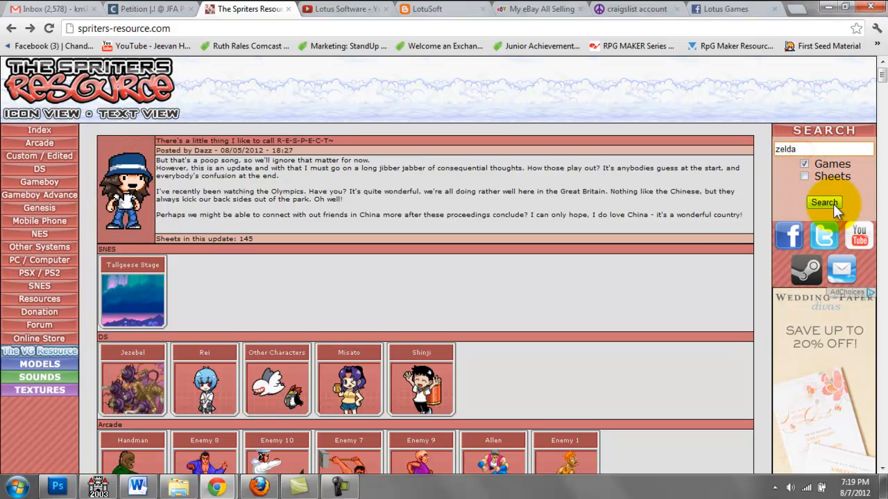
left_click(824, 202)
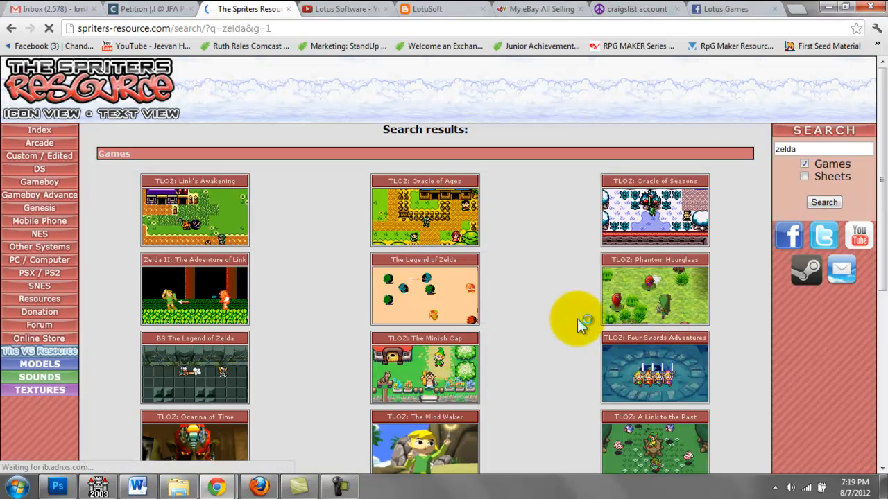
Open the Blue Link sprite sheet and bring up its save options.
scroll("down", 3)
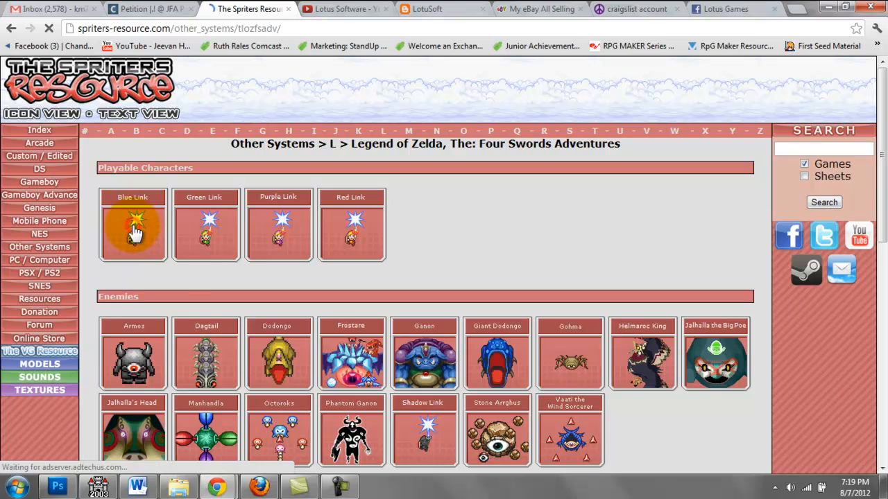
left_click(133, 229)
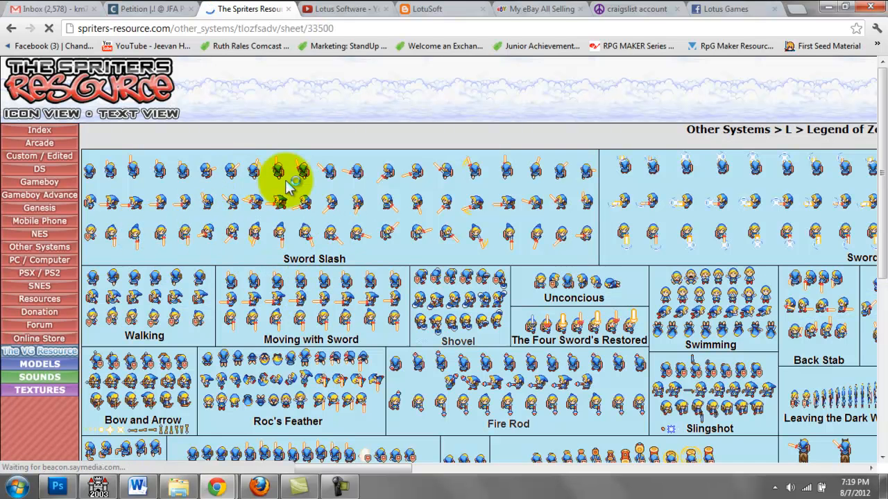
mouse_move(416, 209)
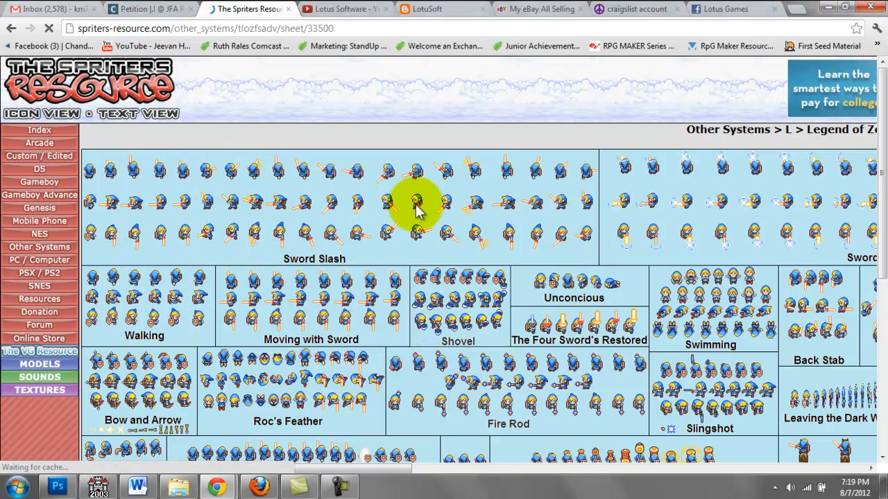
mouse_move(215, 266)
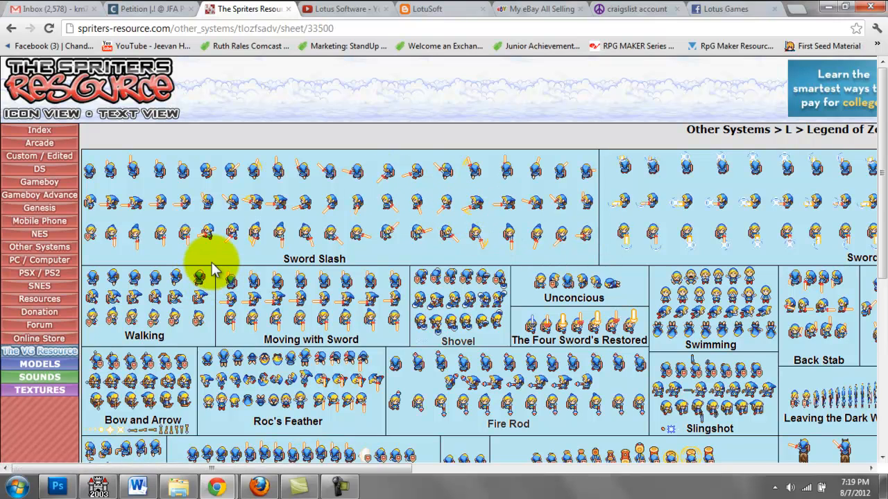
mouse_move(271, 308)
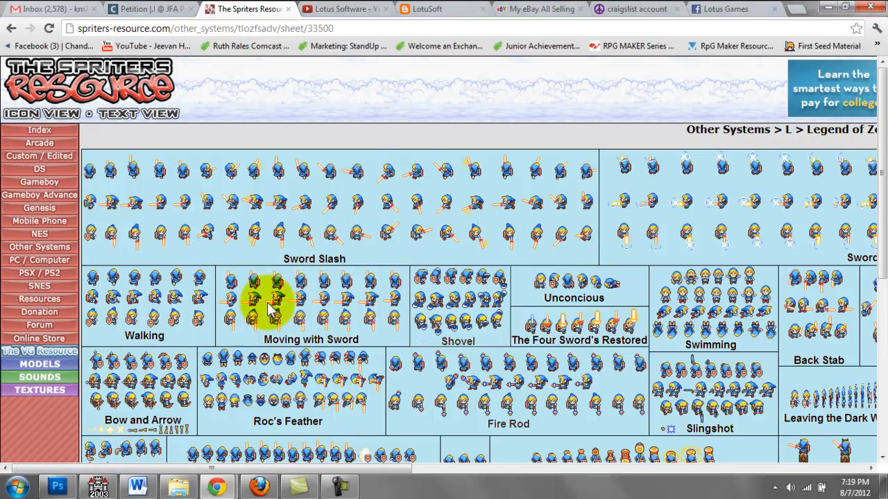
mouse_move(408, 220)
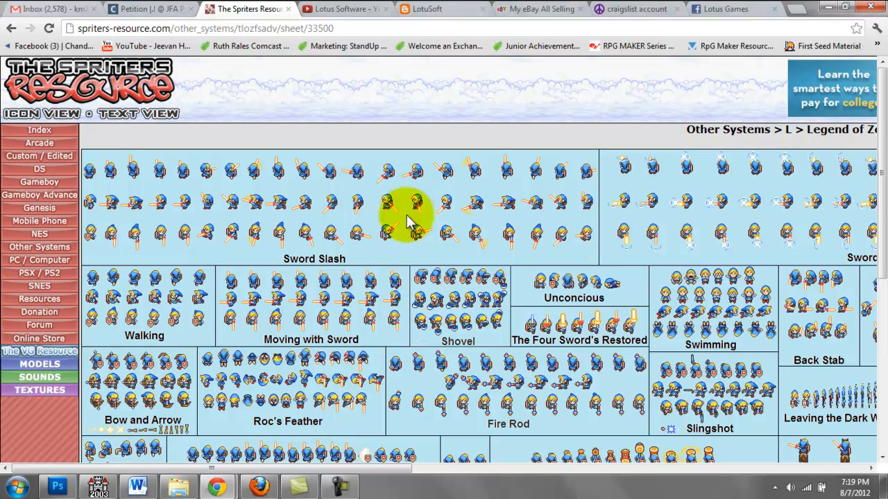
right_click(409, 219)
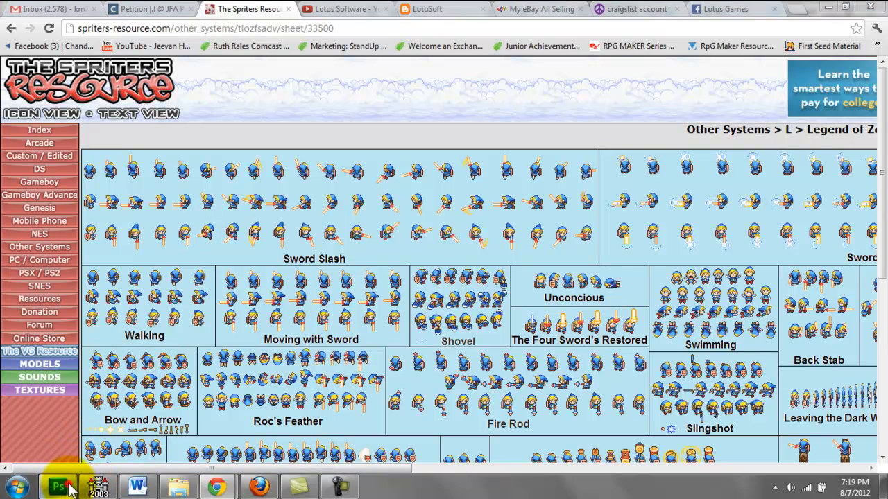
Inspect the pasted Blue Link sheet in Untitled-1, then return to the Link.png template.
left_click(58, 486)
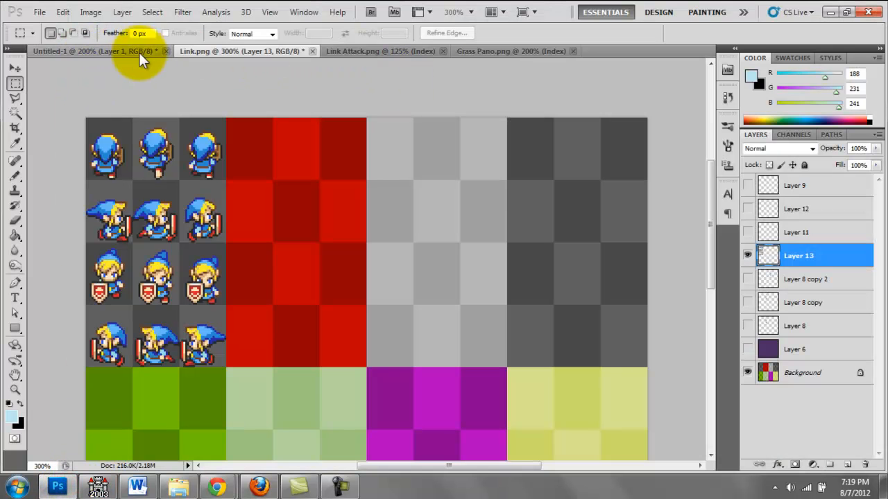
mouse_move(172, 66)
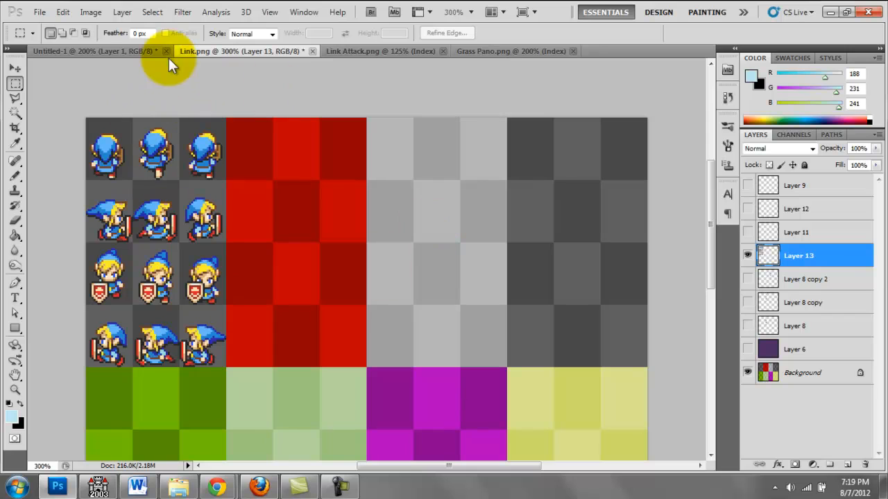
left_click(90, 50)
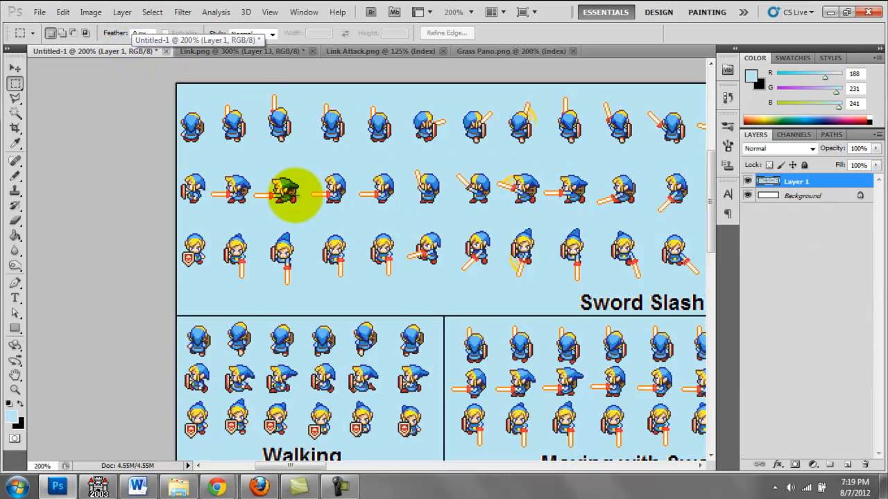
scroll("down", 3)
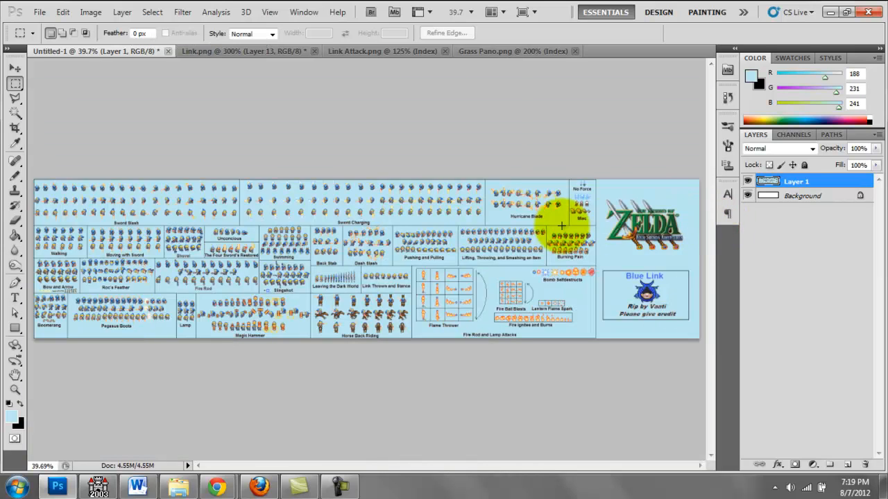
mouse_move(444, 238)
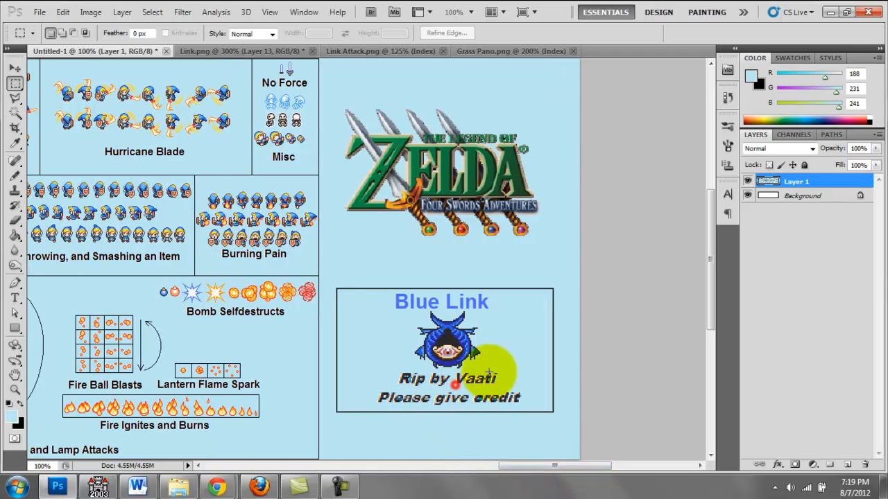
mouse_move(447, 472)
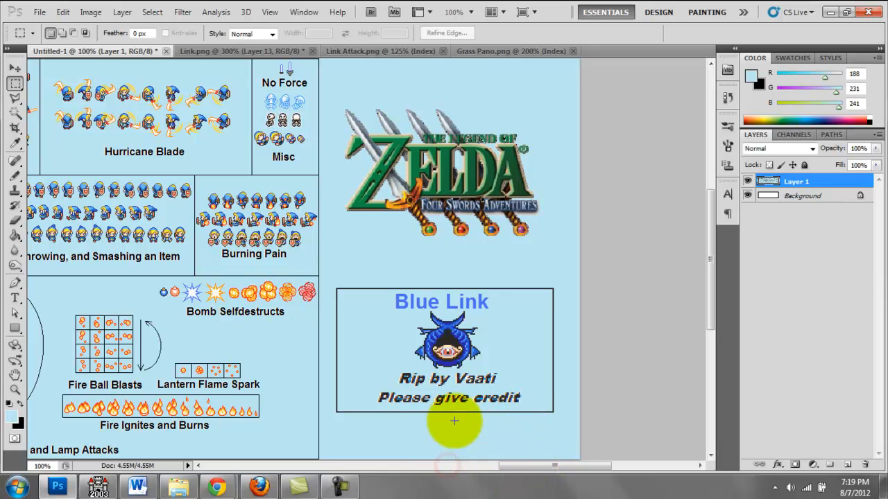
left_click_drag(455, 421, 455, 353)
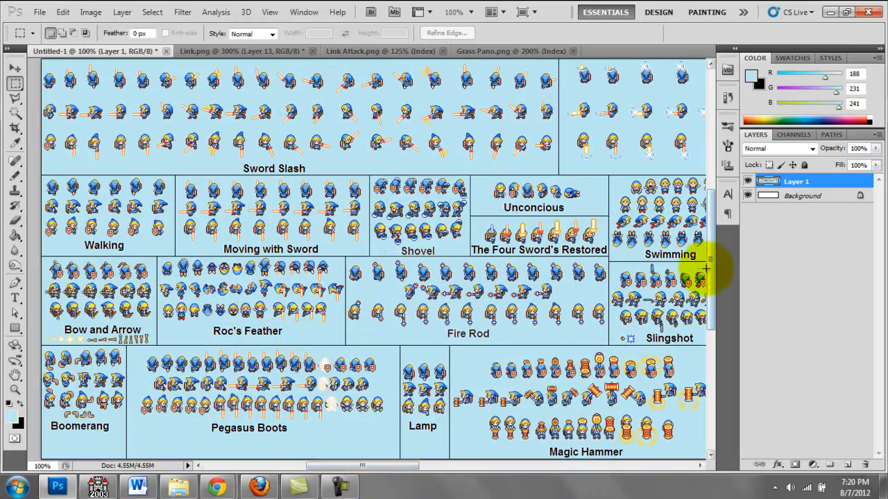
scroll("up", 3)
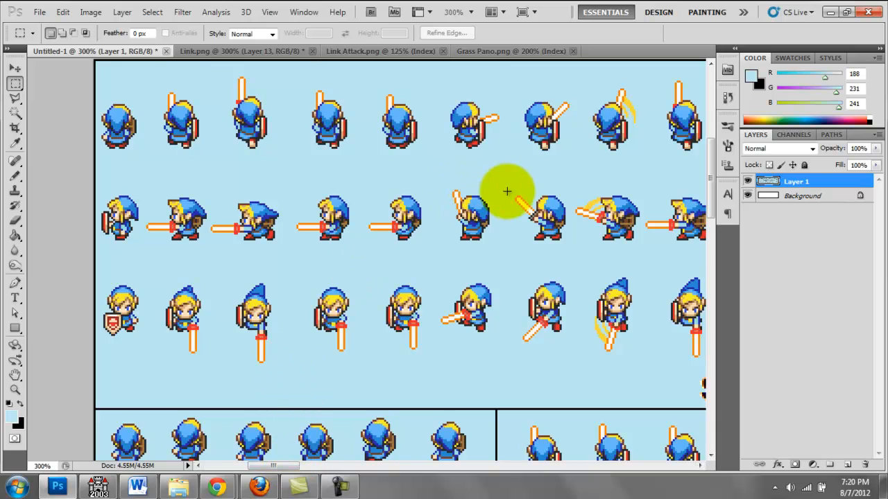
scroll("down", 3)
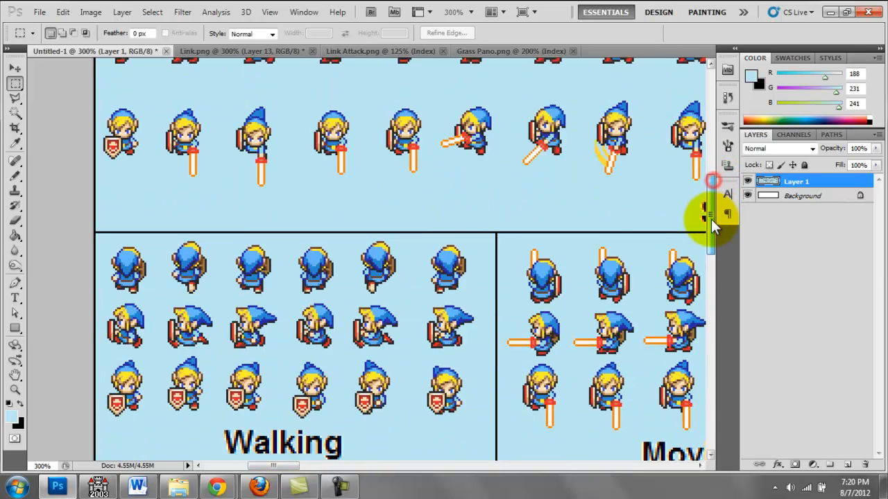
scroll("down", 3)
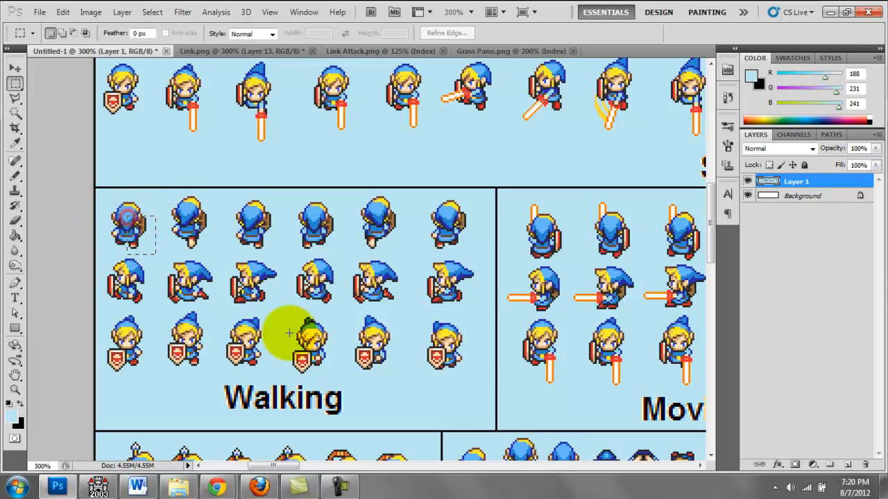
scroll("up", 3)
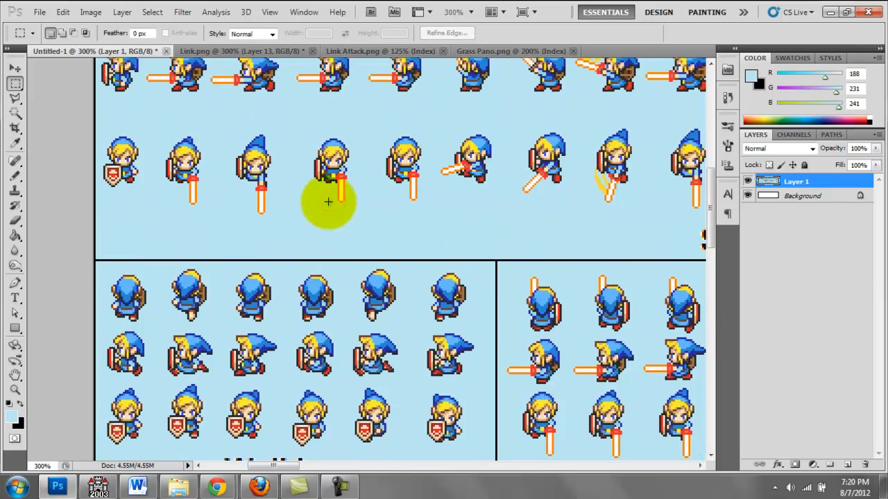
scroll("up", 3)
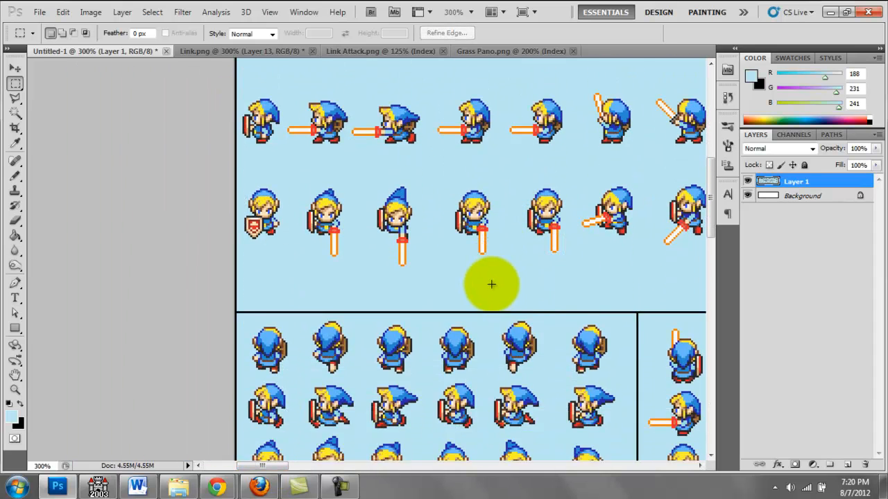
left_click(238, 50)
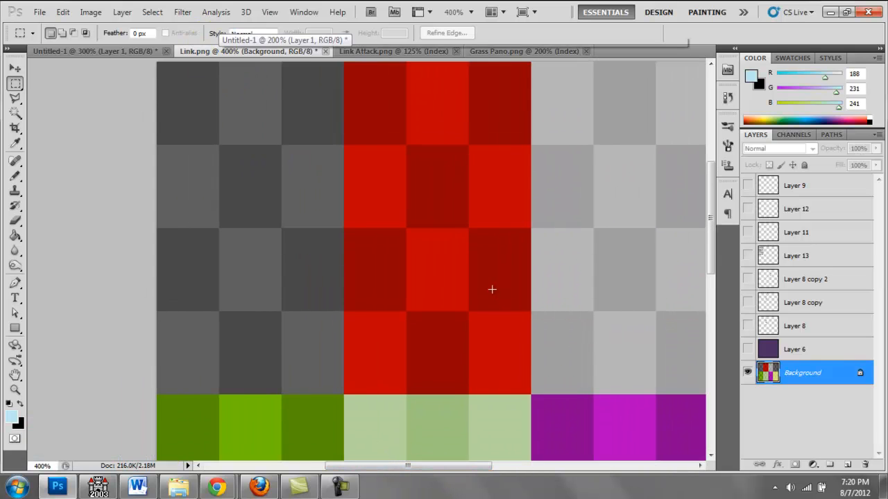
Select the 3x3 Walking frames on the sprite sheet and return to Link.png.
left_click(97, 50)
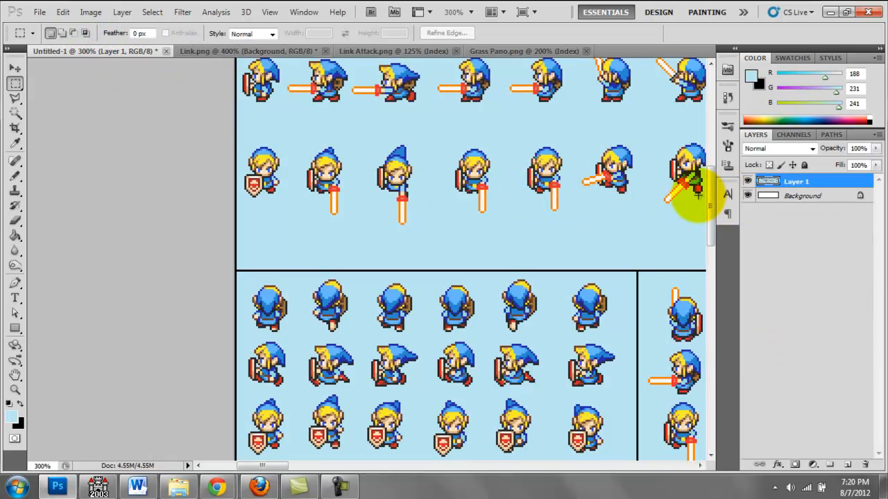
scroll("down", 3)
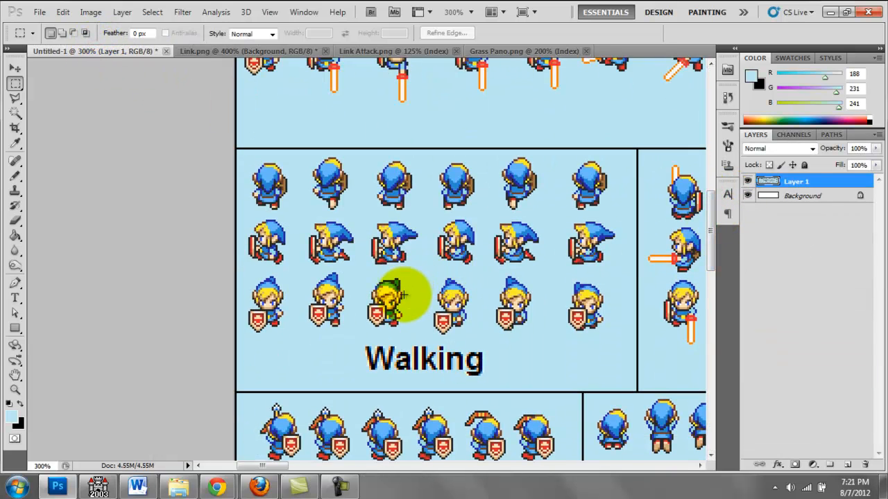
mouse_move(250, 158)
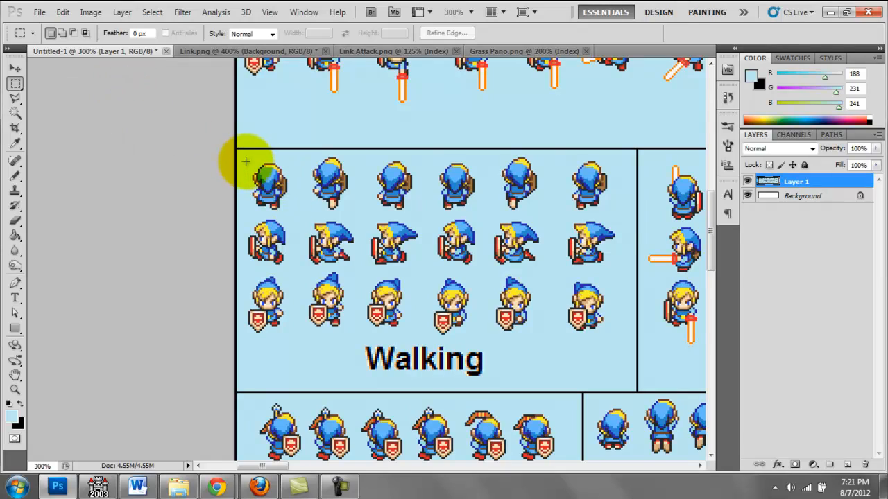
left_click_drag(247, 164, 364, 214)
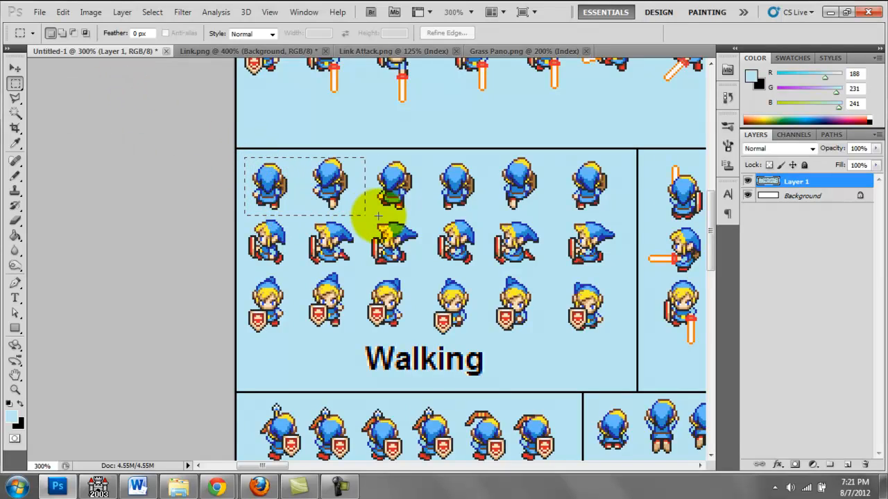
left_click_drag(377, 215, 427, 333)
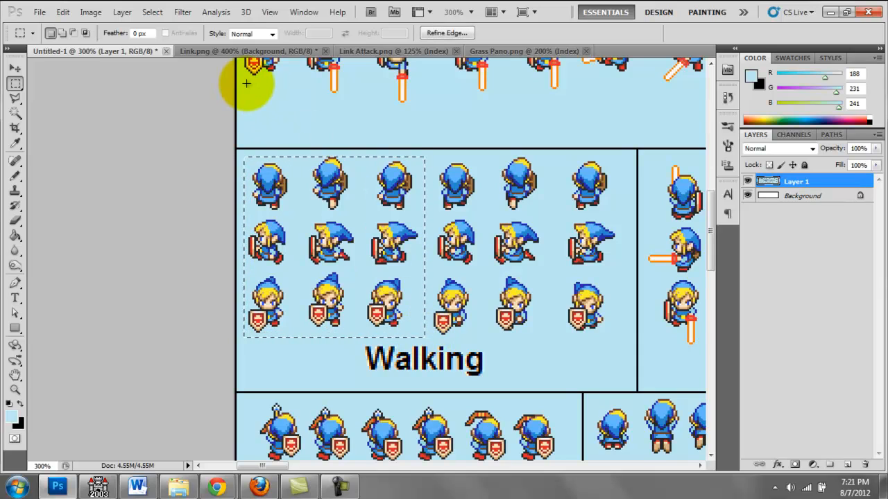
mouse_move(302, 180)
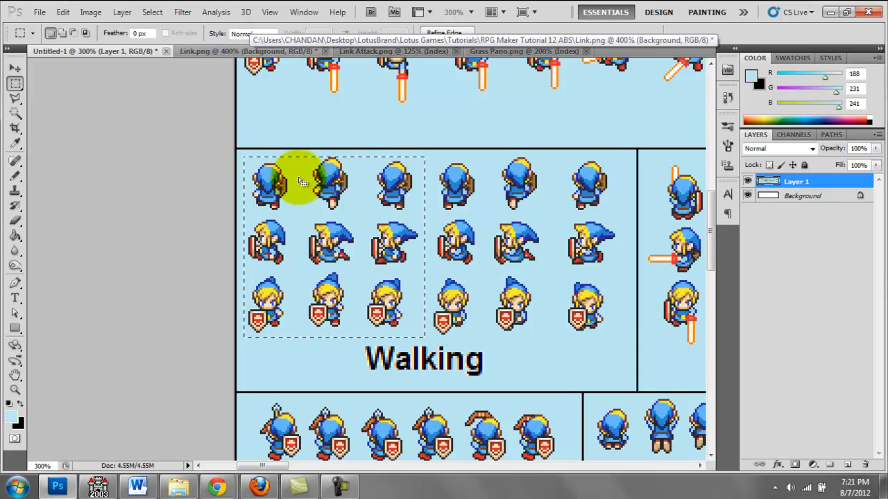
left_click(250, 50)
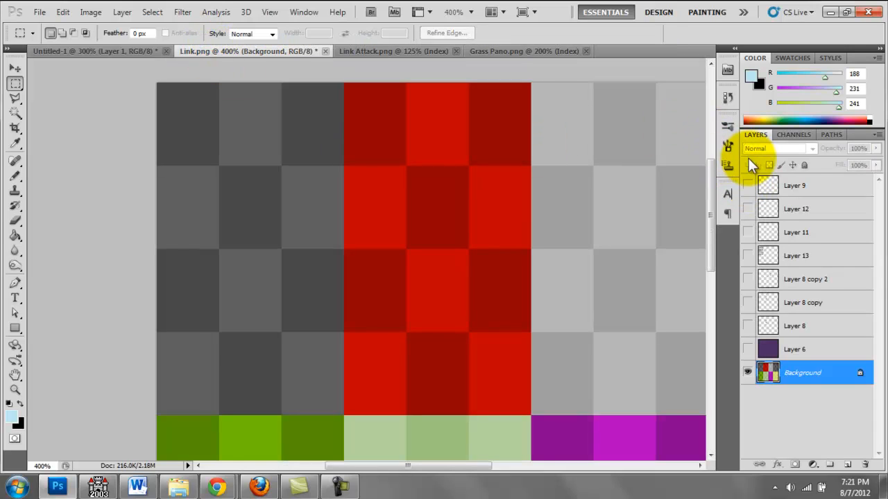
Paste the walking frames into Link.png and remove the light blue background via Color Range.
left_click(793, 184)
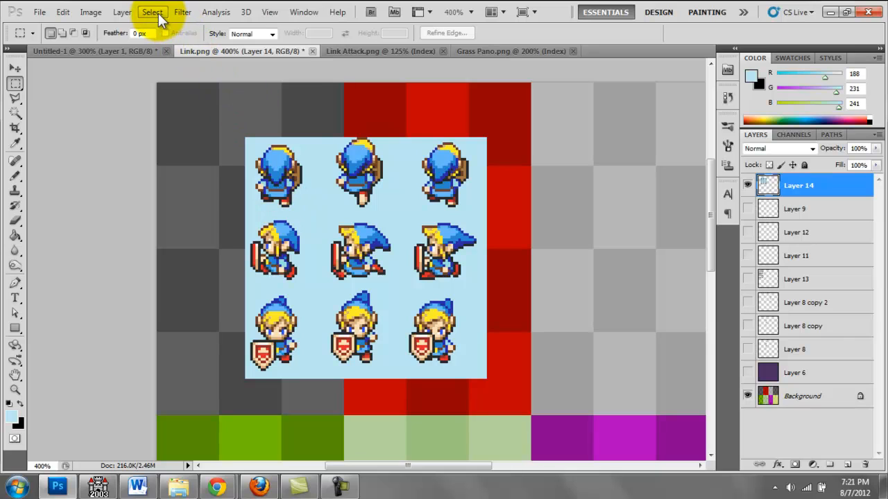
left_click(153, 11)
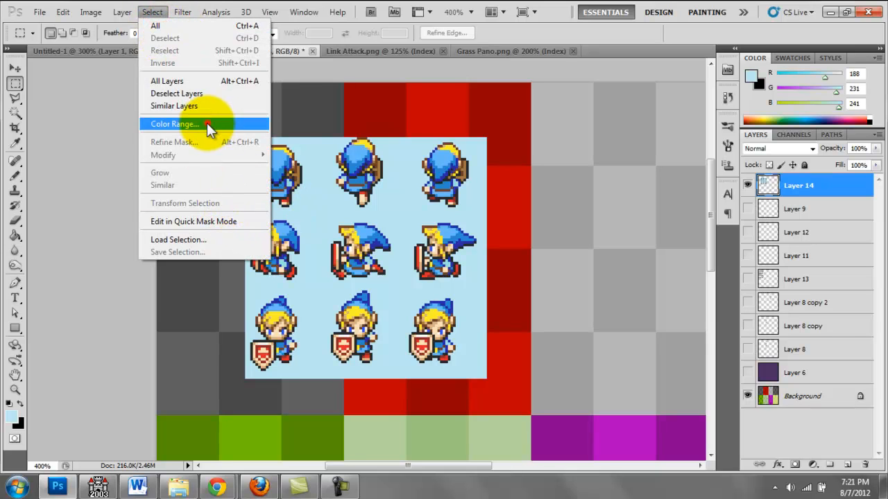
left_click(175, 124)
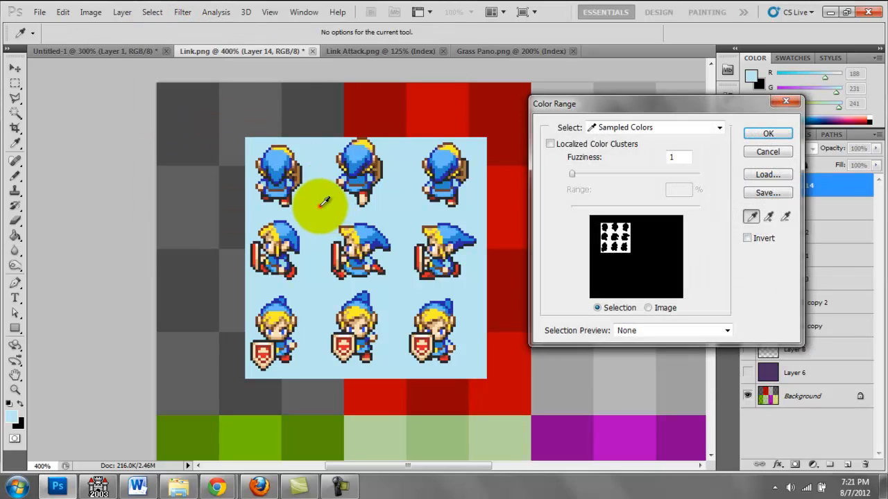
mouse_move(471, 194)
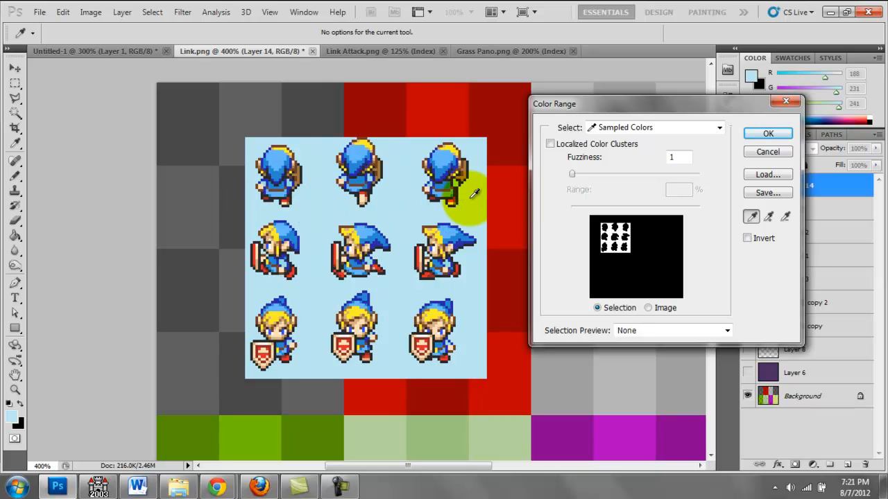
left_click(769, 134)
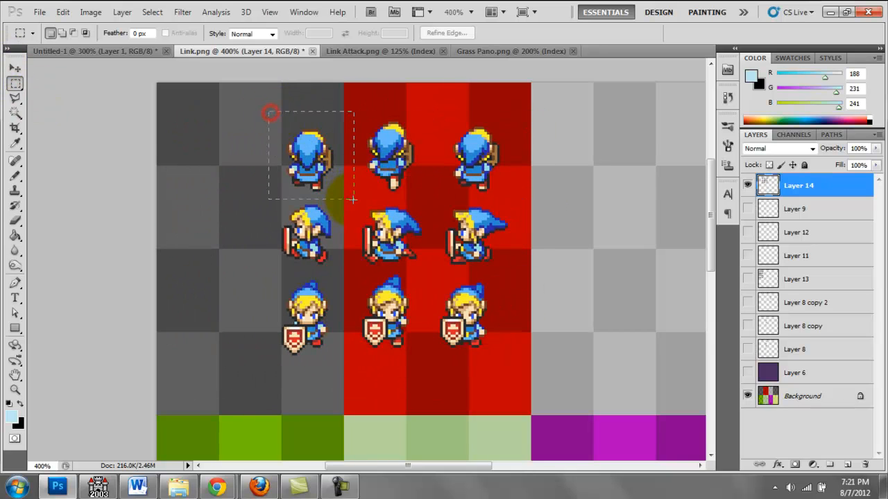
Move the first two up-facing walking frames into the top-left grey cells.
left_click_drag(308, 155, 187, 132)
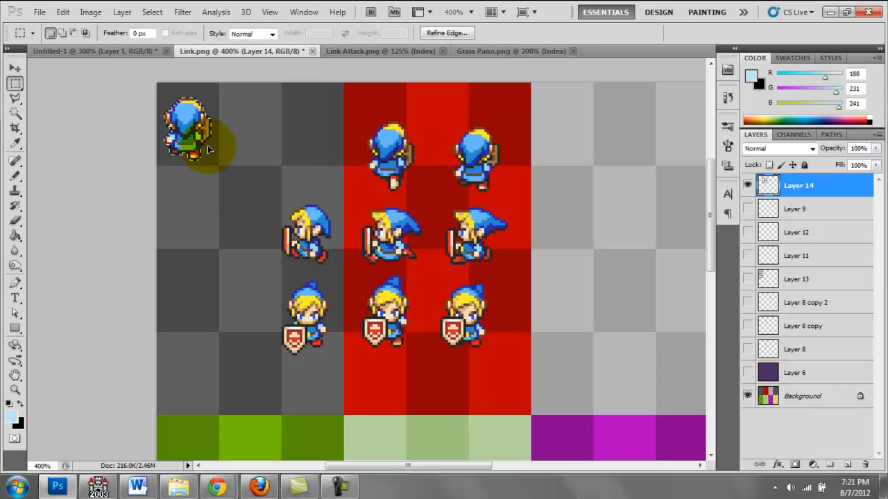
left_click_drag(353, 111, 444, 202)
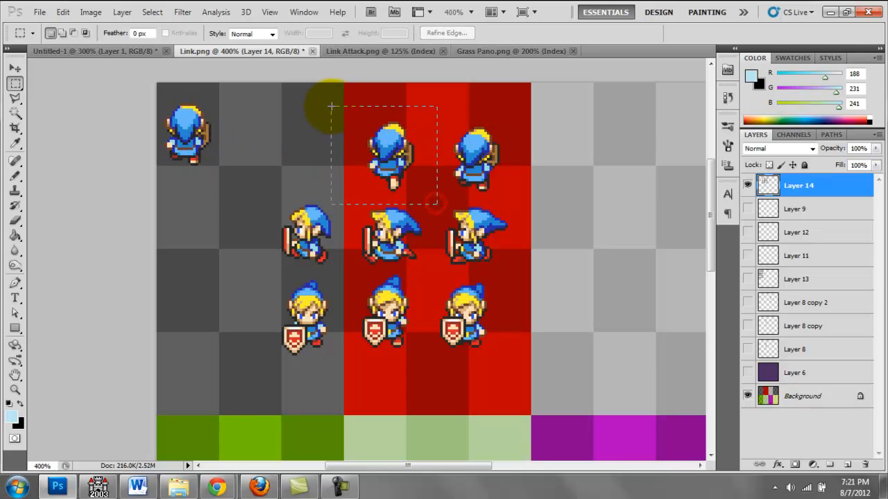
left_click_drag(391, 155, 252, 132)
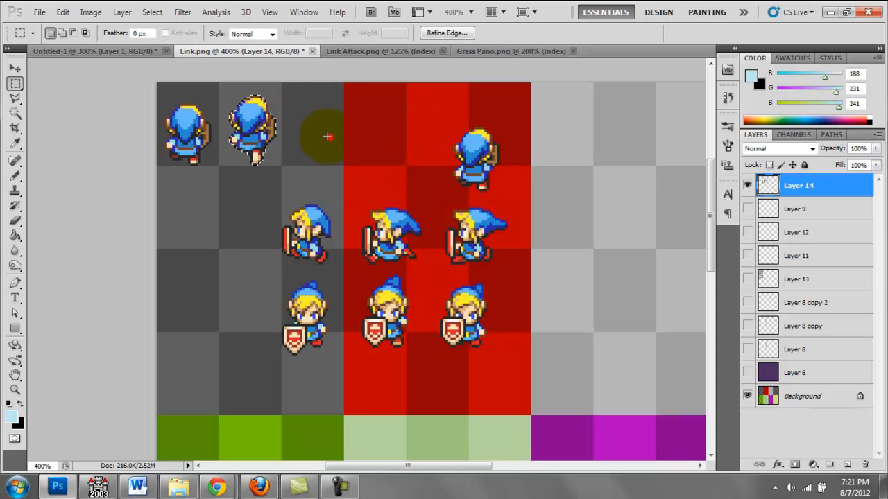
left_click(748, 185)
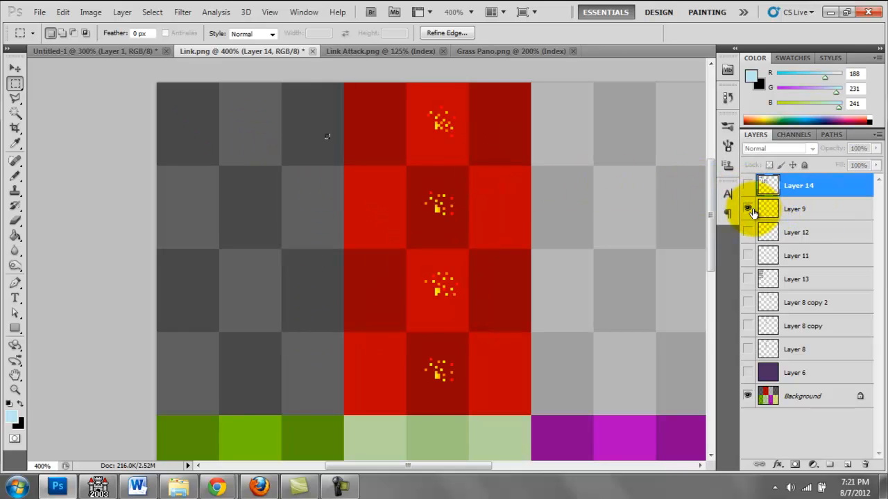
Hide the sparkle effect layer and check the third and bottom sprite rows with the marquee.
left_click(747, 209)
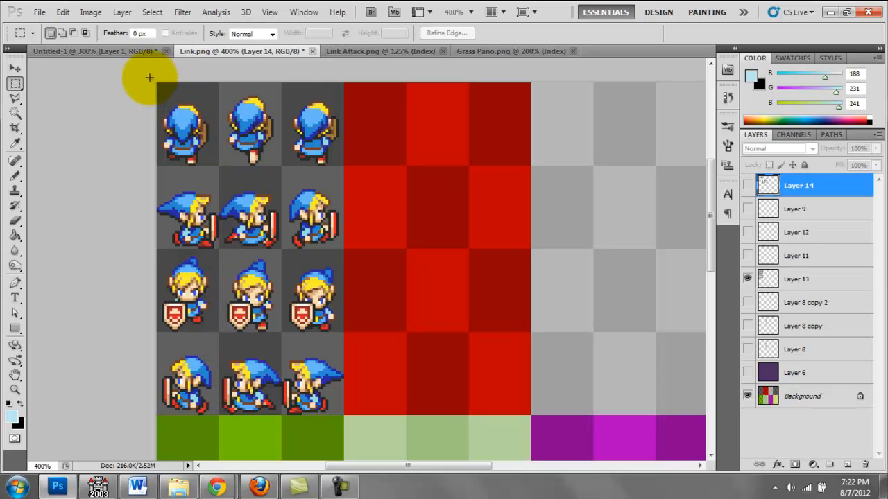
mouse_move(358, 169)
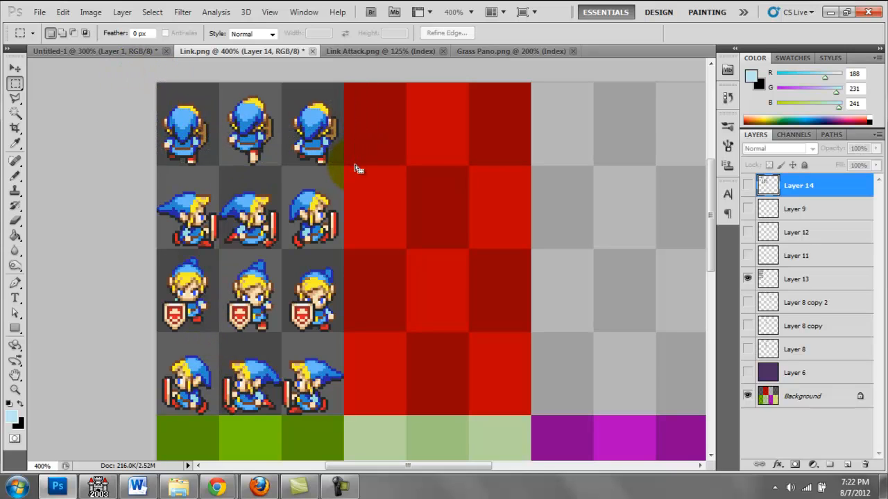
left_click_drag(158, 84, 353, 163)
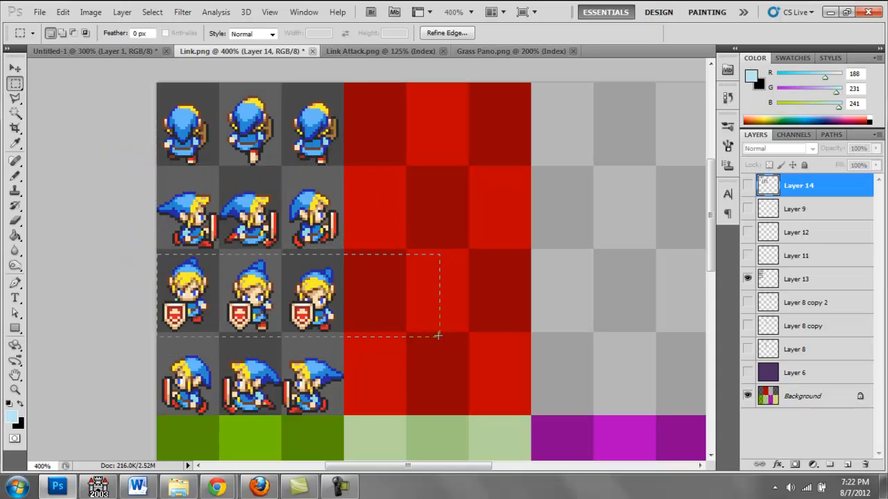
left_click_drag(437, 337, 430, 427)
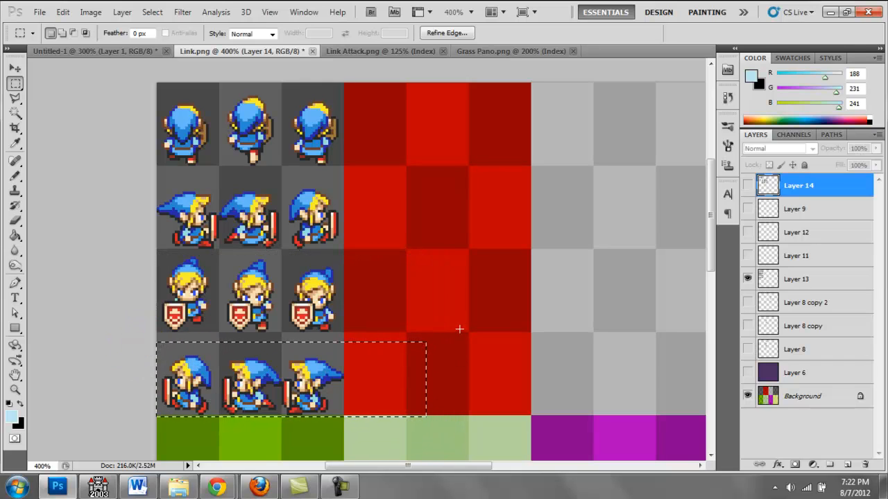
left_click(238, 201)
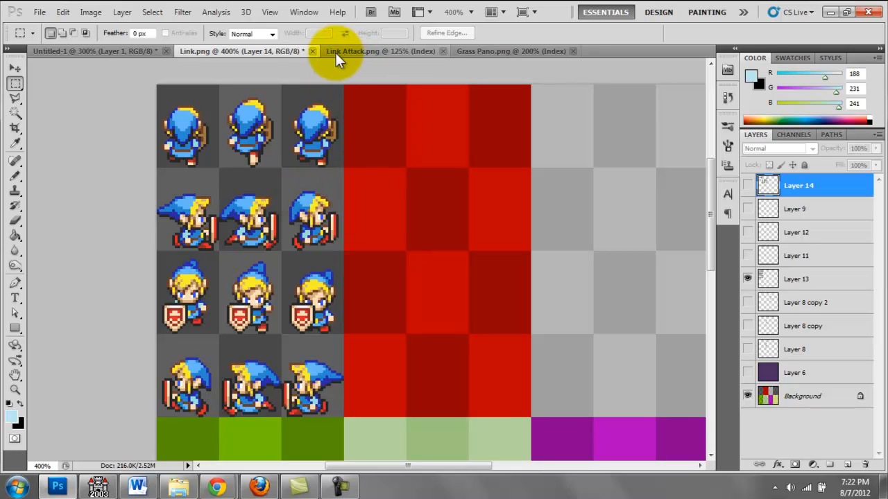
mouse_move(400, 54)
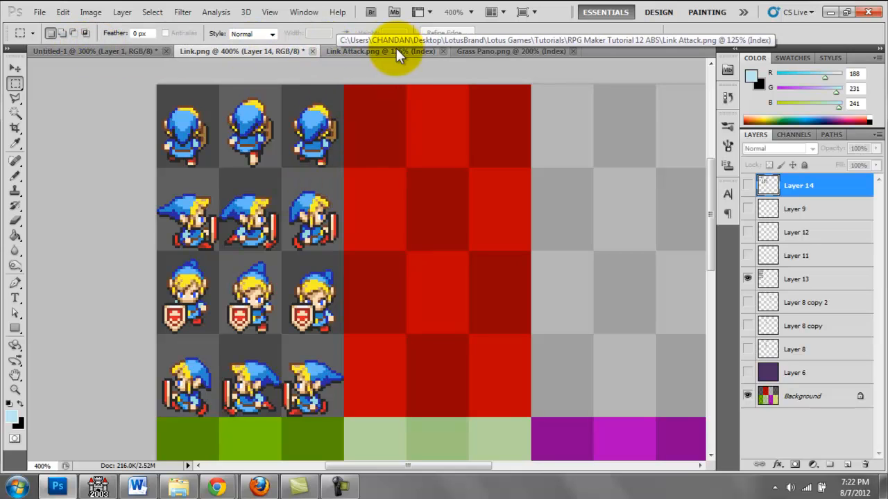
View the Link Attack.png sprite sheet zoomed in.
left_click(380, 50)
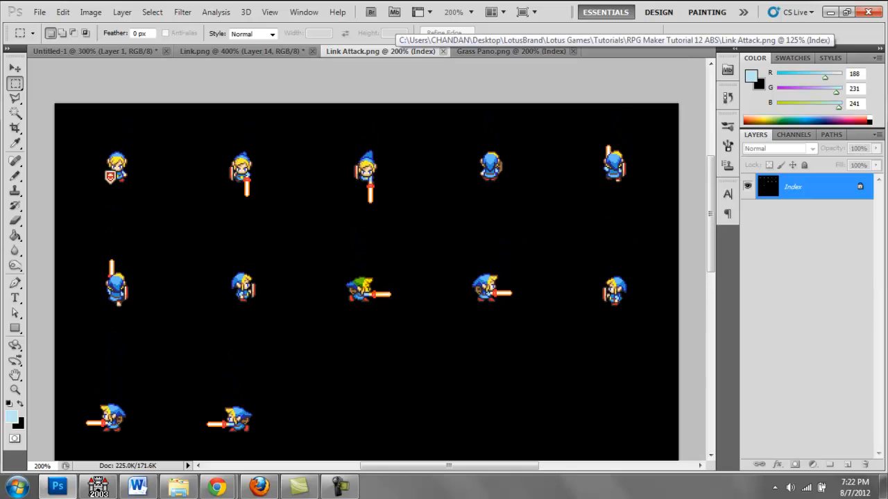
scroll("up", 3)
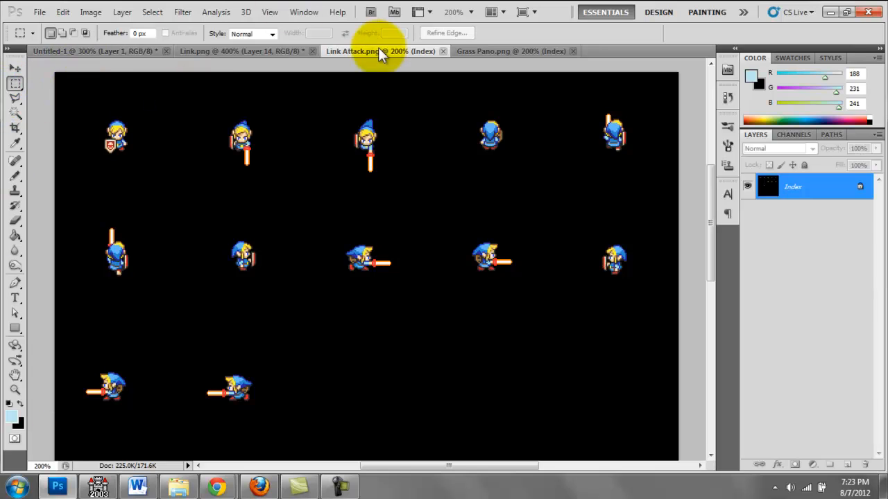
mouse_move(511, 50)
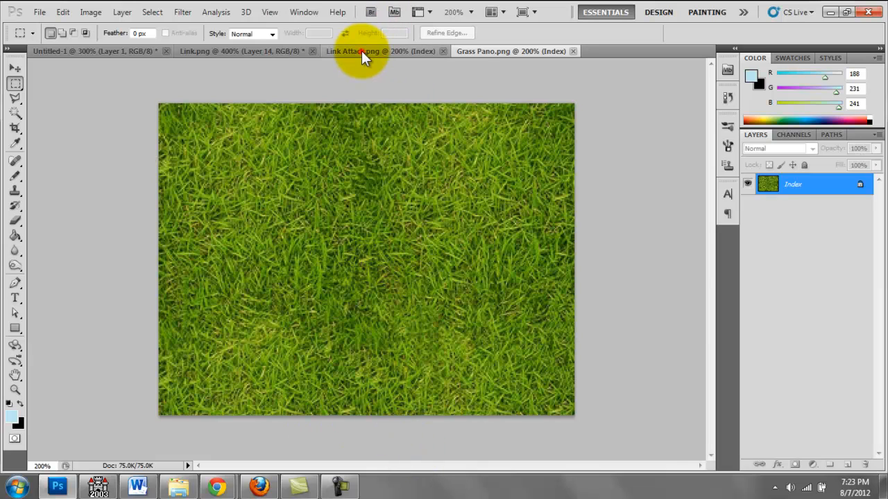
Return to the Link.png charset document from the Link Attack sheet.
left_click(238, 50)
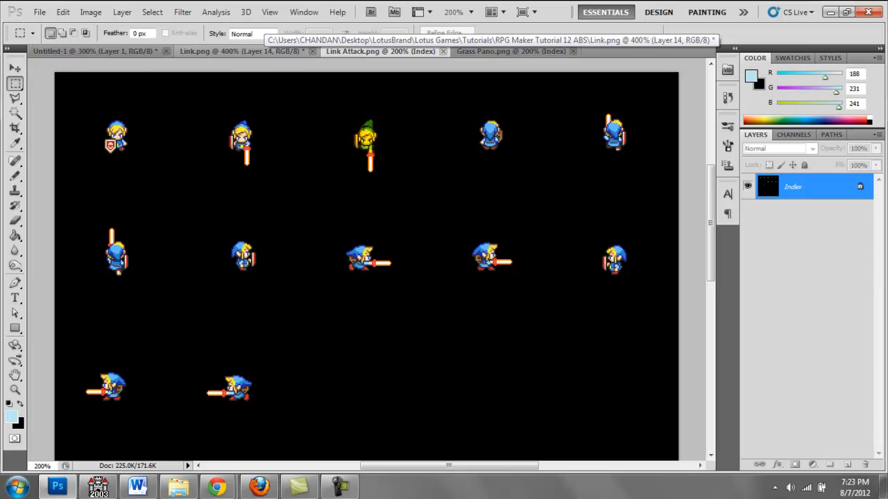
left_click(243, 50)
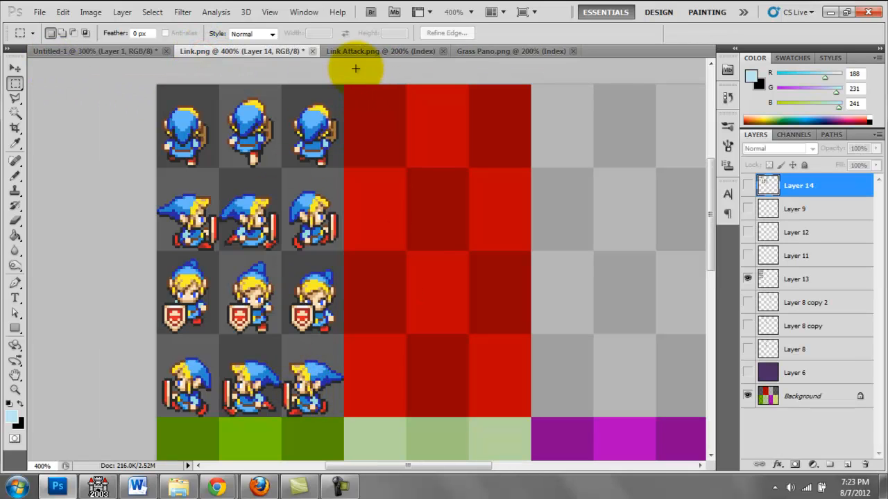
mouse_move(355, 54)
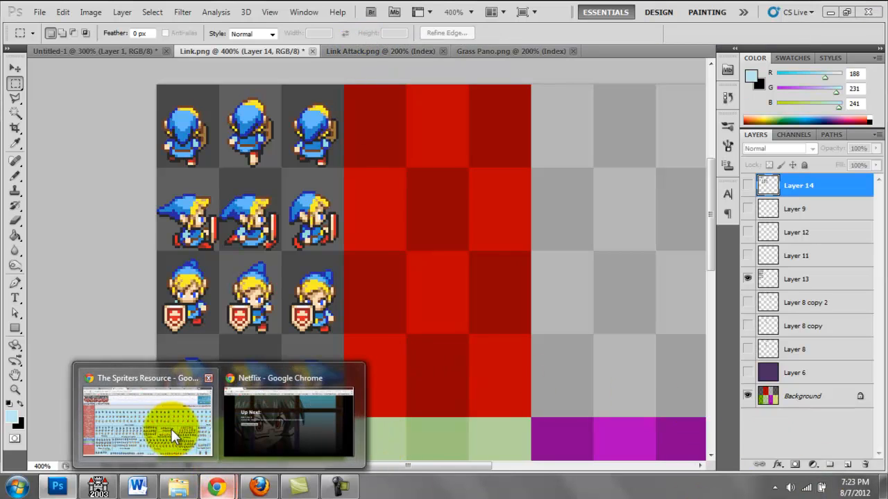
Review the LotuSoft blog's grass panorama and attack sheet images in Chrome, then return to the Spriters Resource Zelda sheet.
left_click(146, 416)
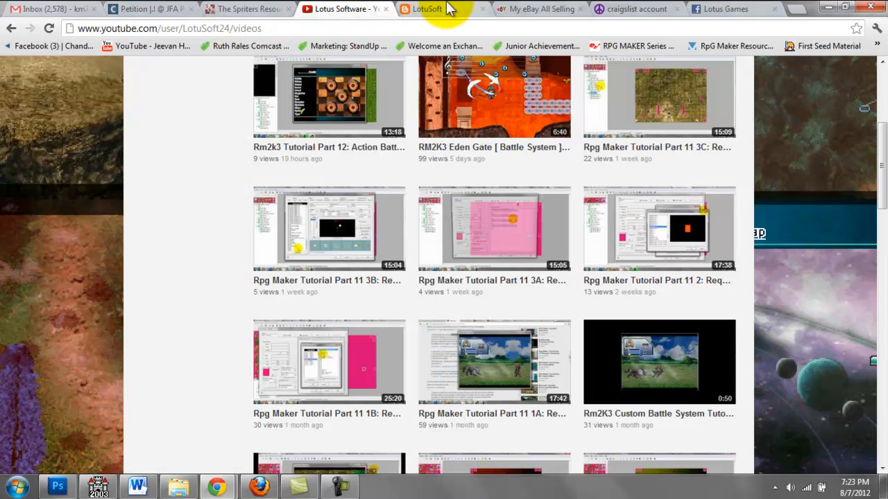
left_click(427, 9)
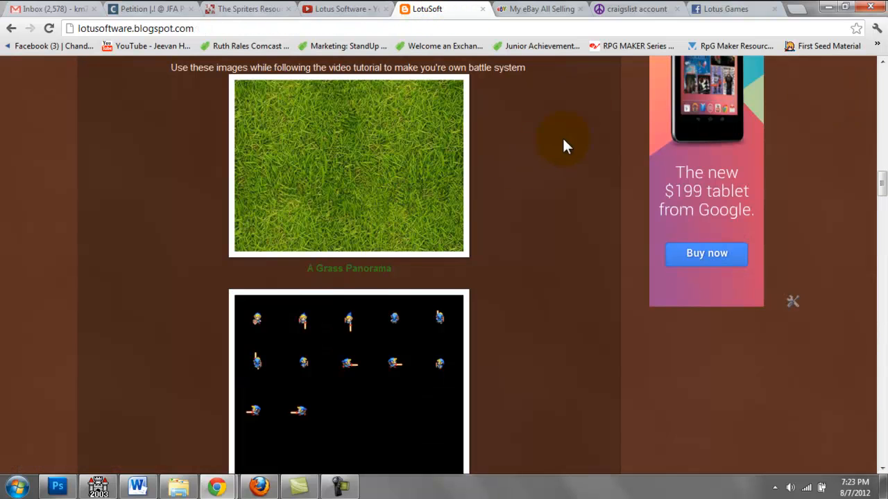
scroll("down", 3)
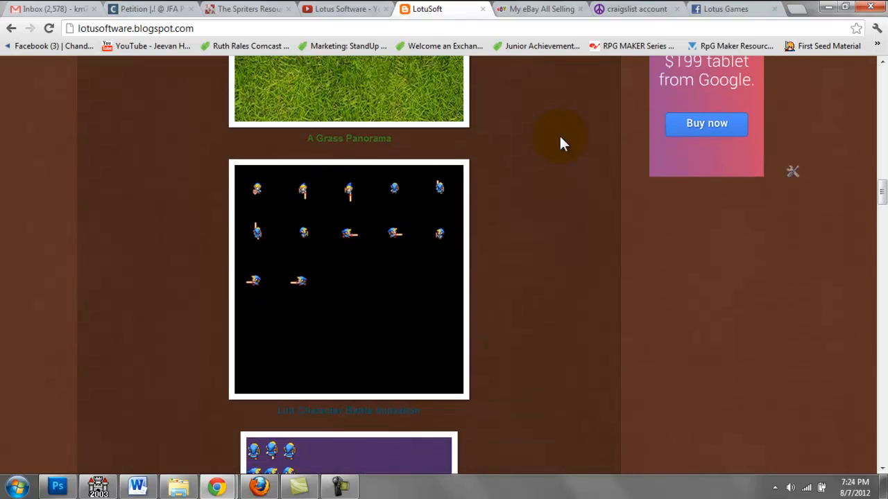
scroll("up", 3)
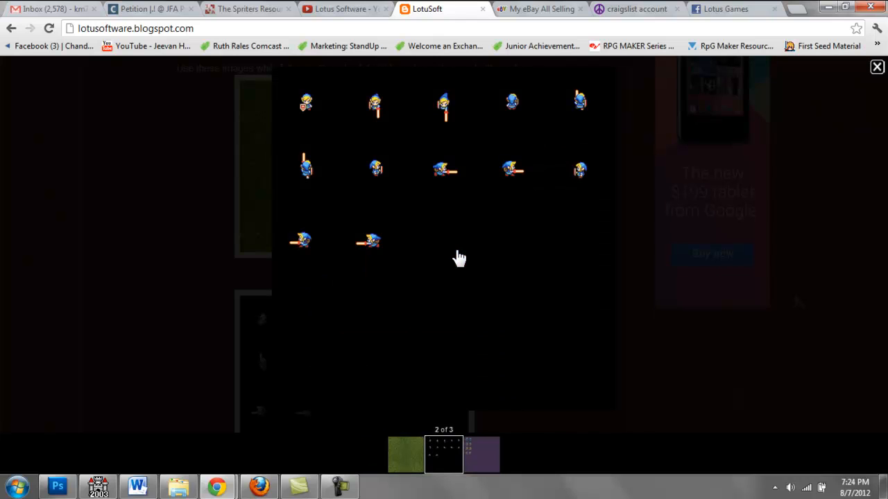
mouse_move(504, 297)
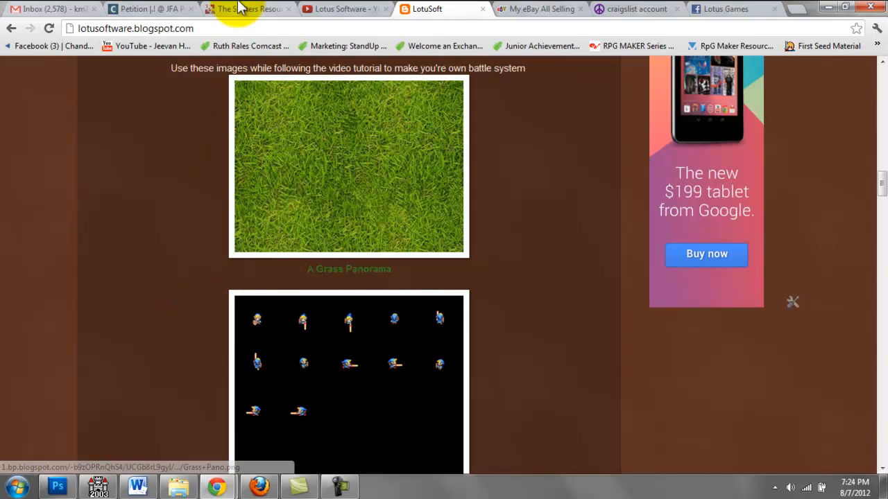
left_click(247, 8)
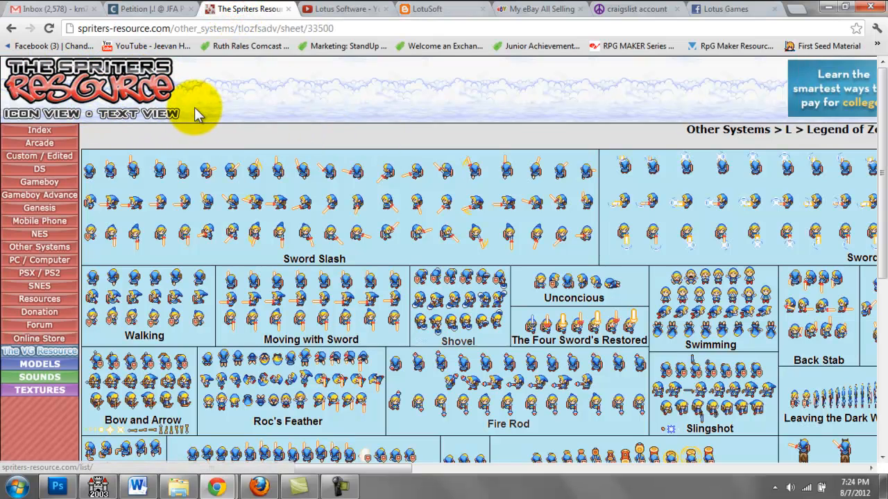
mouse_move(267, 122)
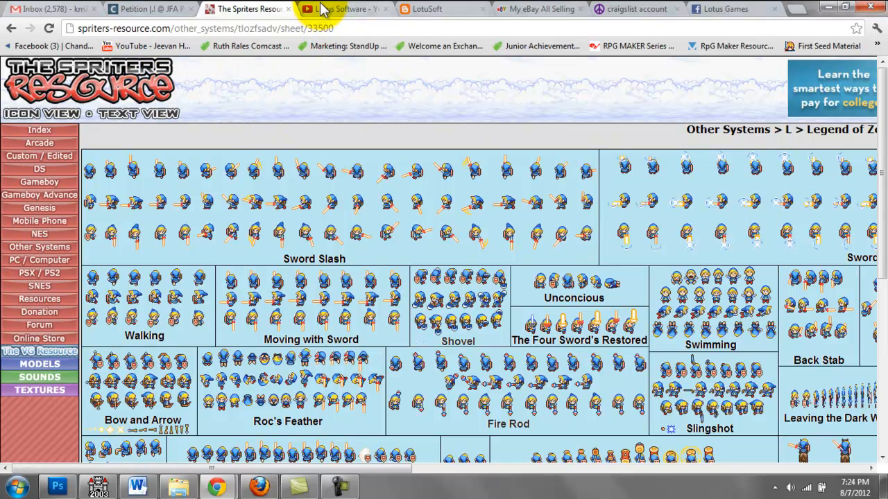
mouse_move(405, 455)
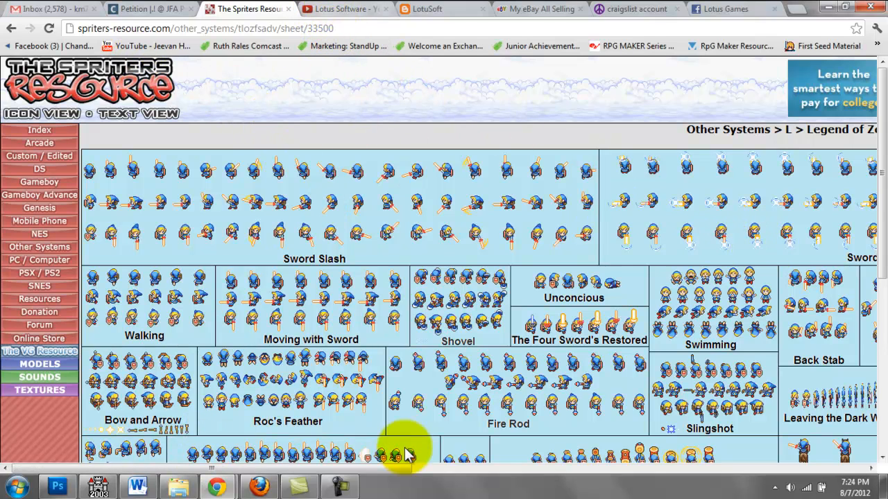
Back in Photoshop, flip between the Grass Pano, Link attack sheet and Link charset documents to review them.
left_click(57, 485)
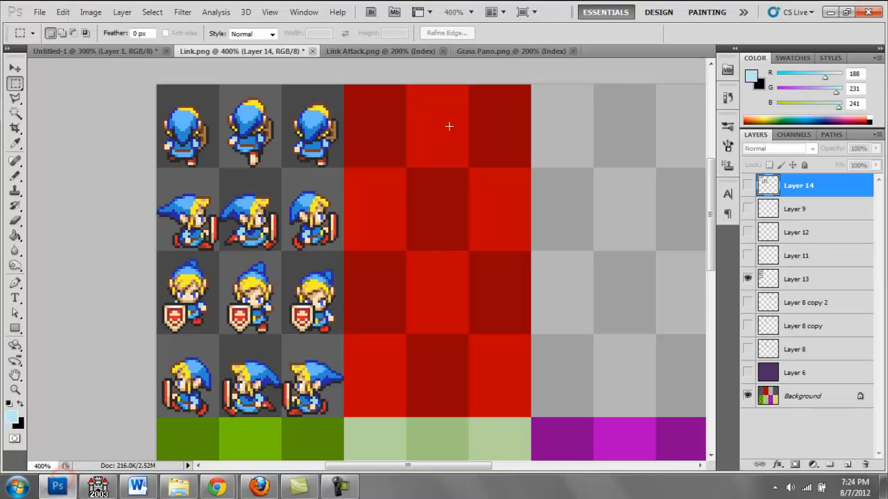
mouse_move(392, 58)
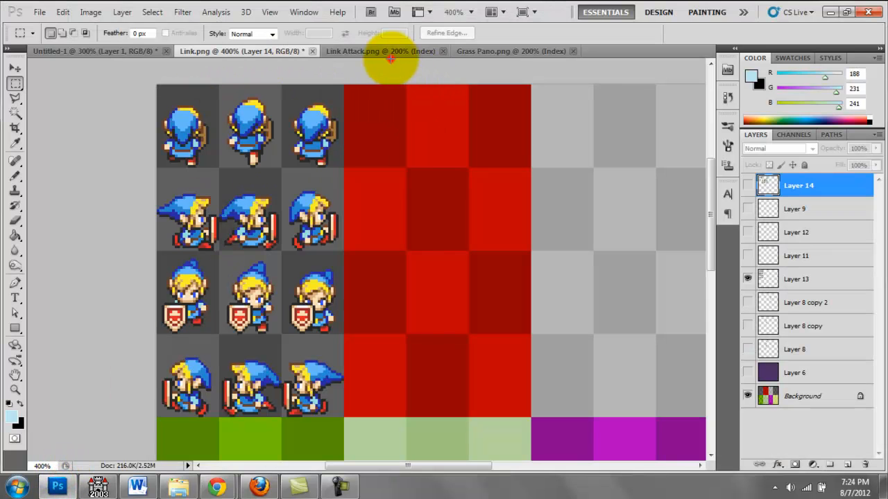
left_click(381, 50)
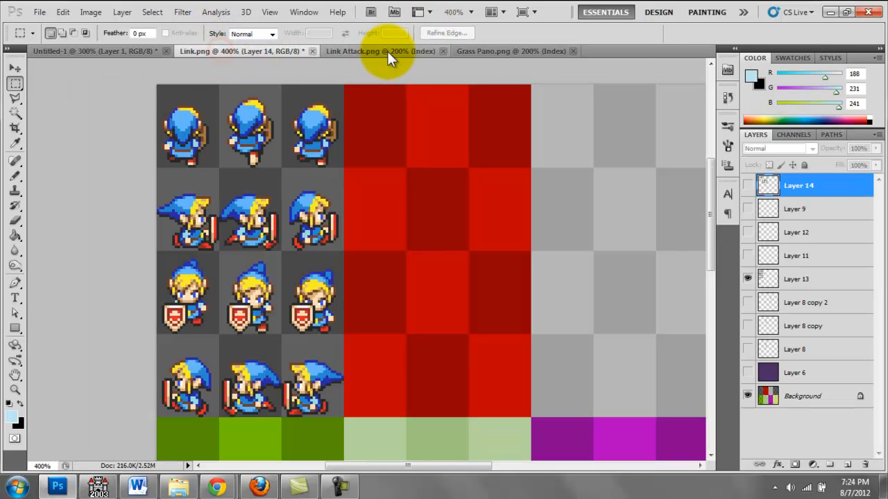
mouse_move(408, 54)
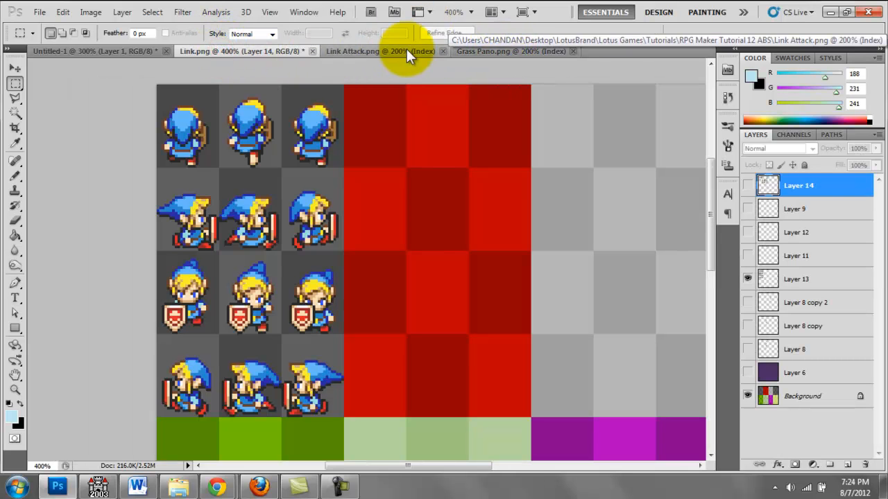
left_click(511, 50)
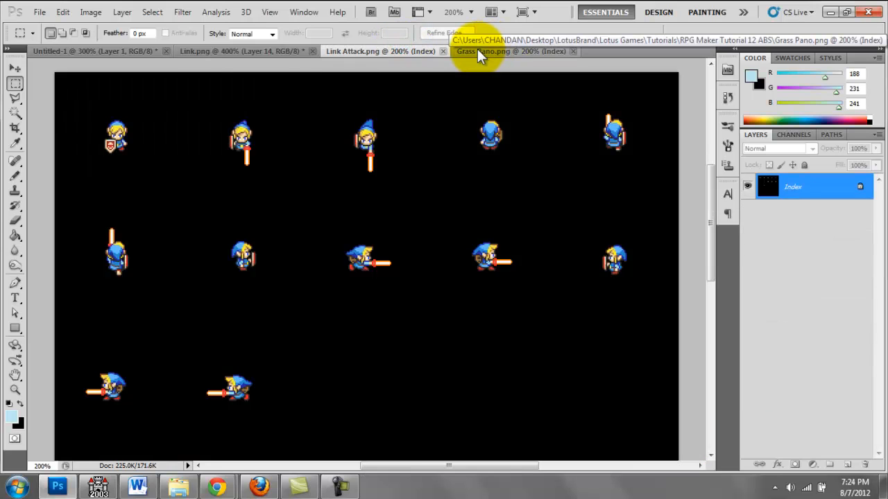
mouse_move(471, 54)
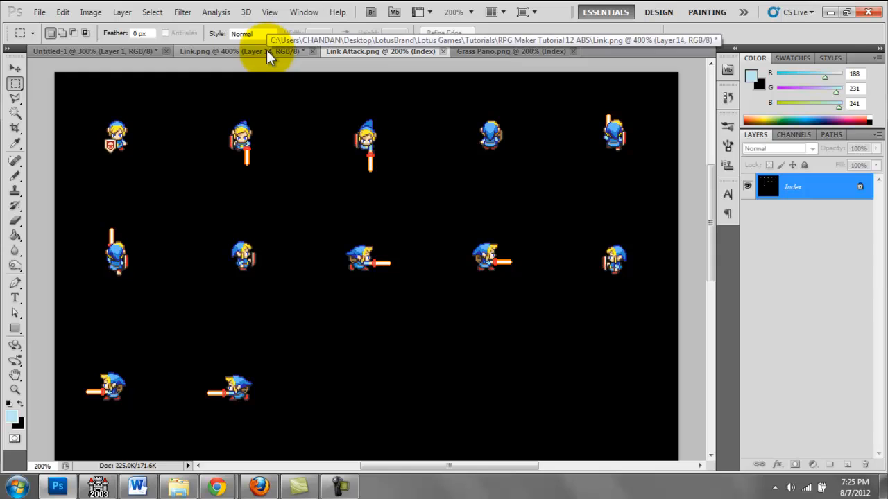
left_click(238, 50)
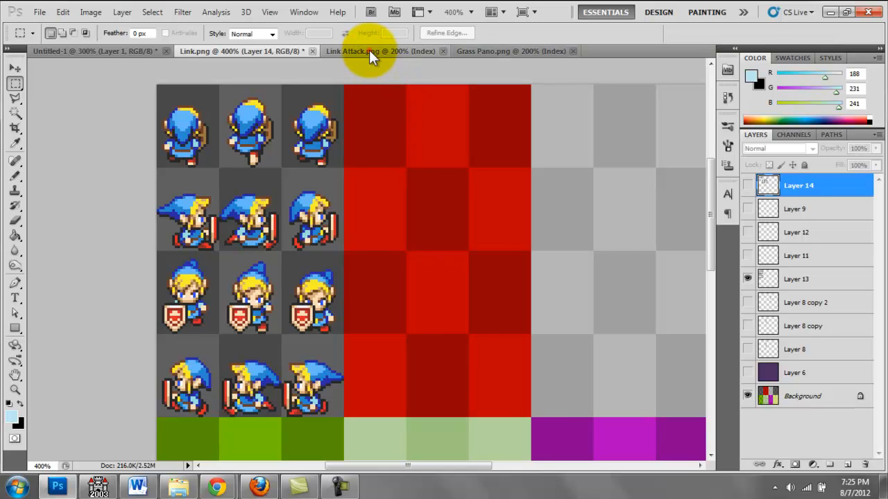
left_click(239, 50)
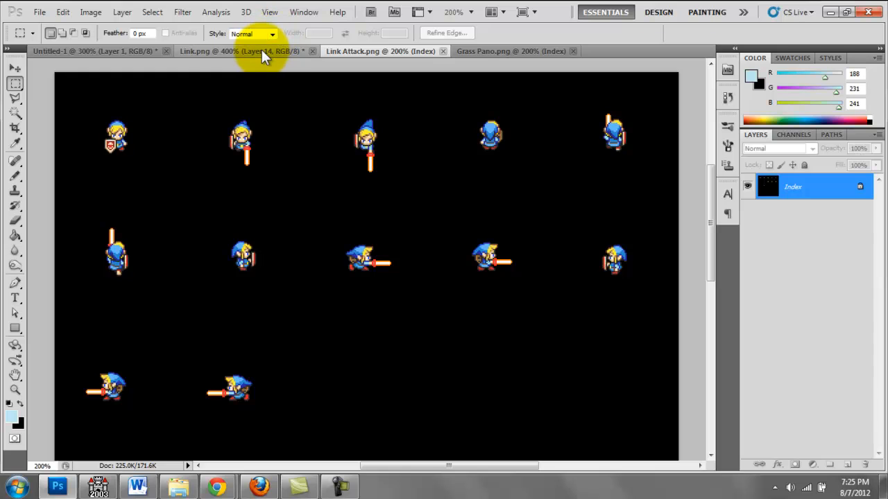
left_click(238, 50)
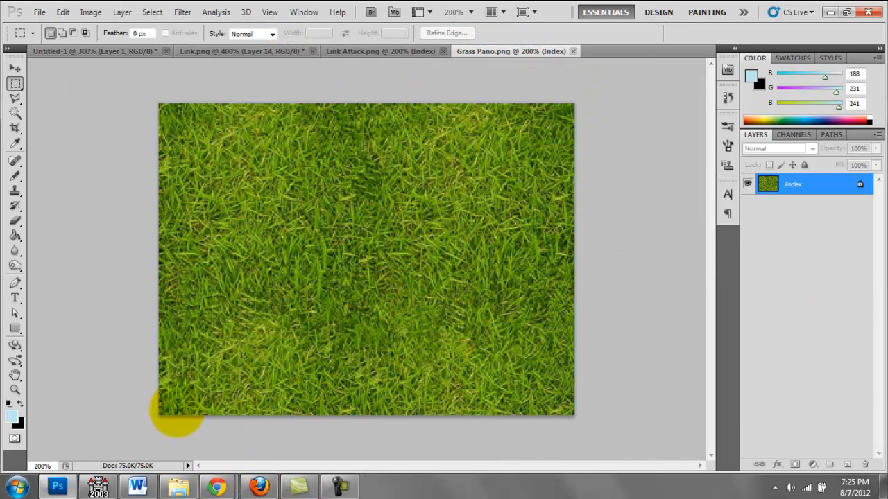
mouse_move(241, 437)
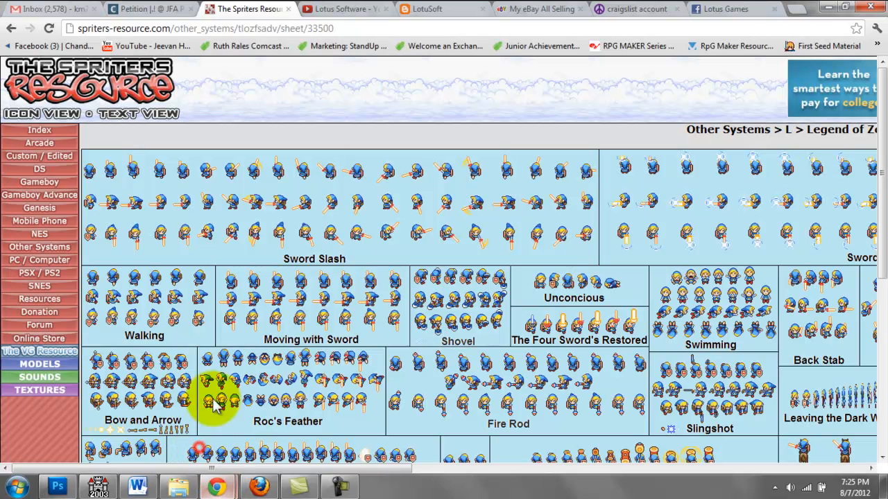
Return to the LotuSoft blog page and browse the top posts.
left_click(427, 8)
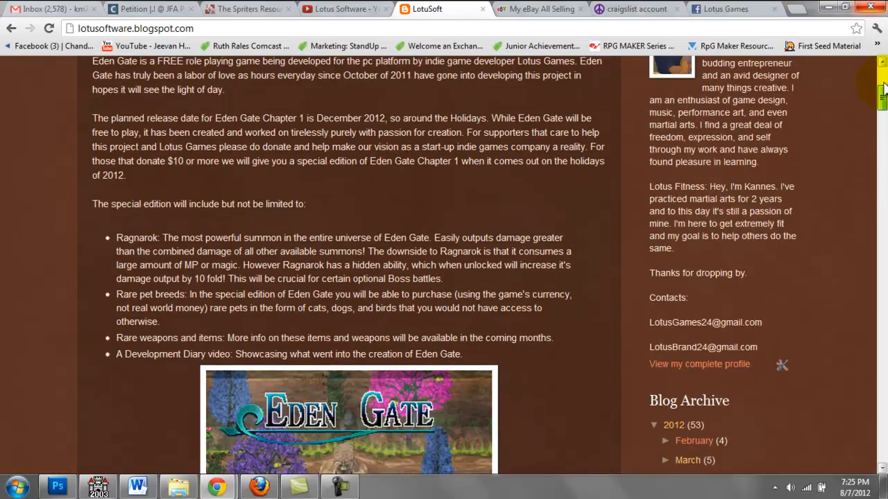
scroll("up", 3)
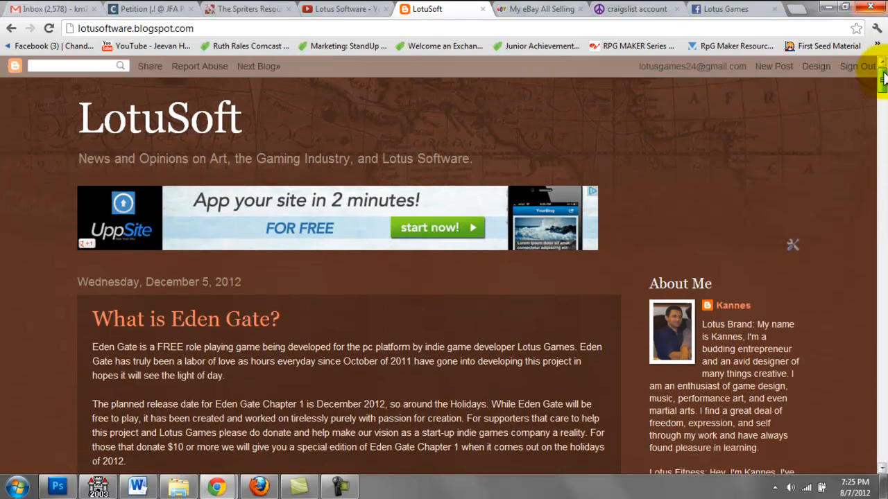
mouse_move(680, 201)
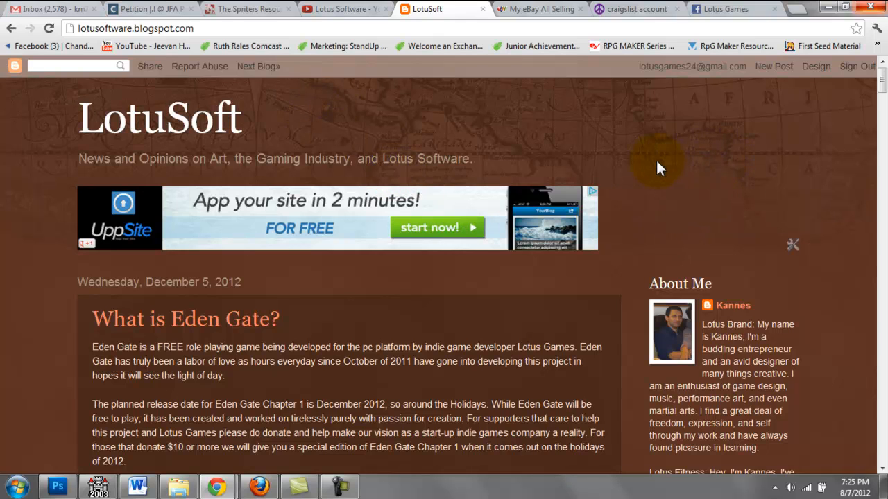
mouse_move(624, 151)
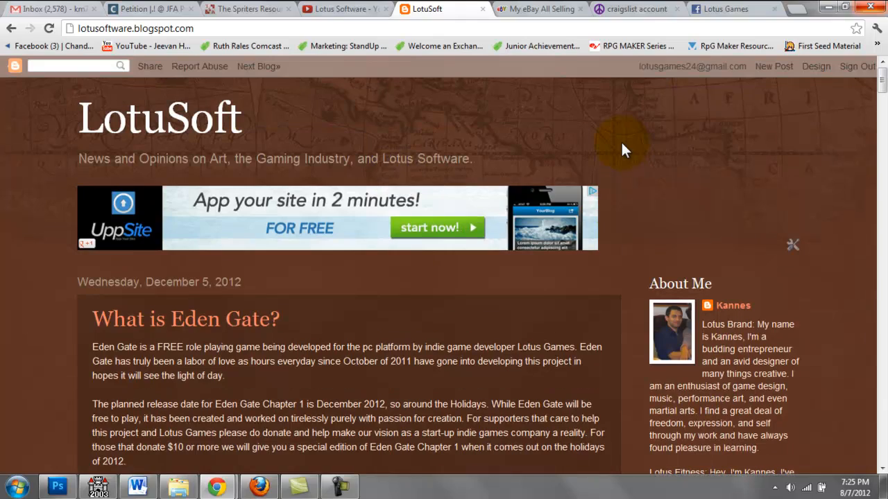
scroll("down", 3)
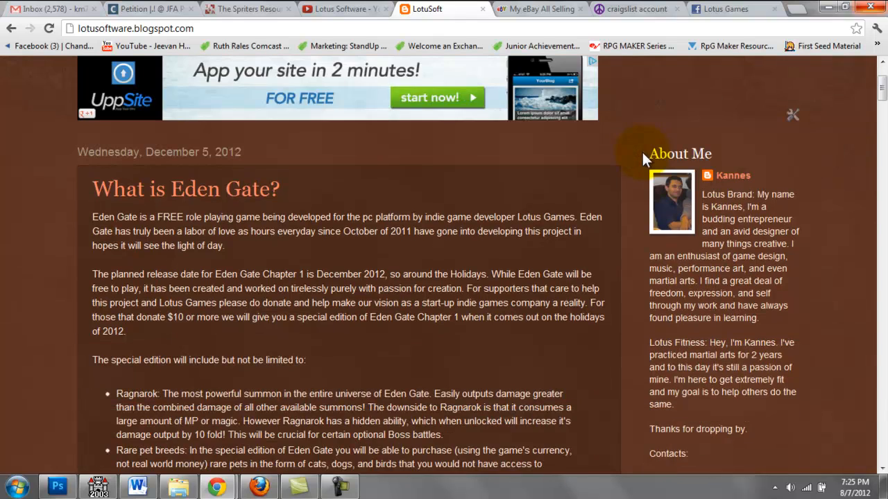
scroll("down", 3)
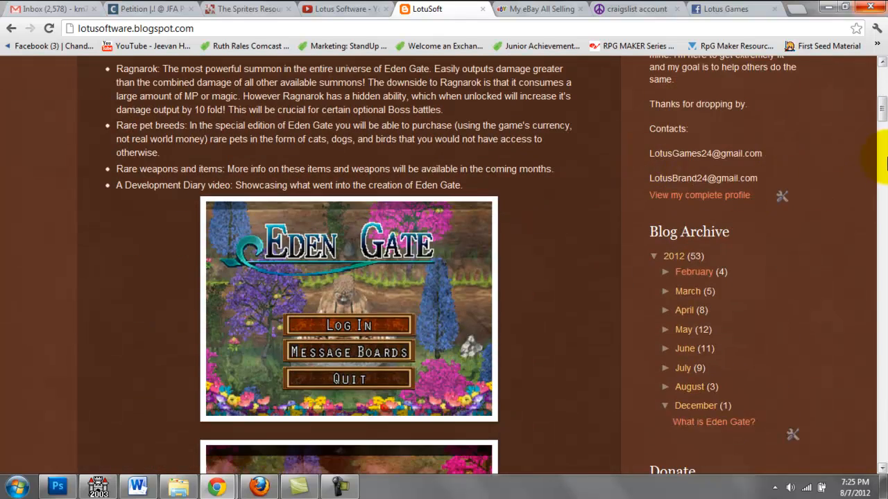
scroll("up", 3)
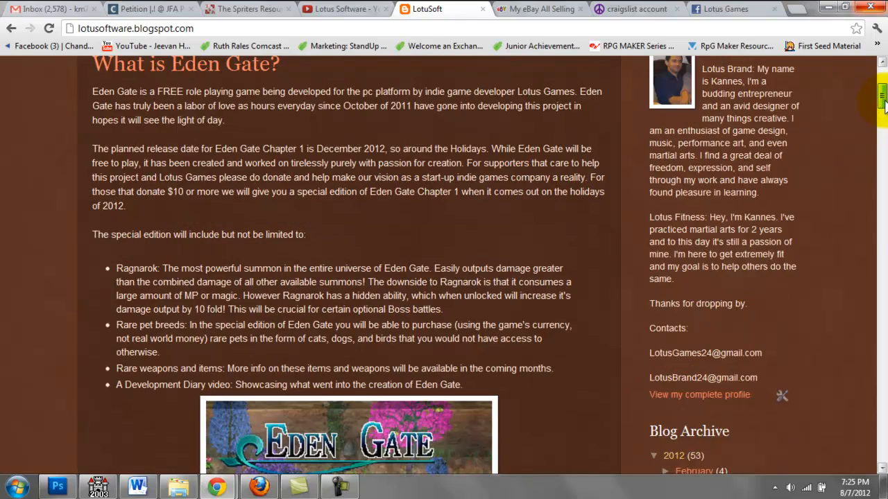
scroll("up", 3)
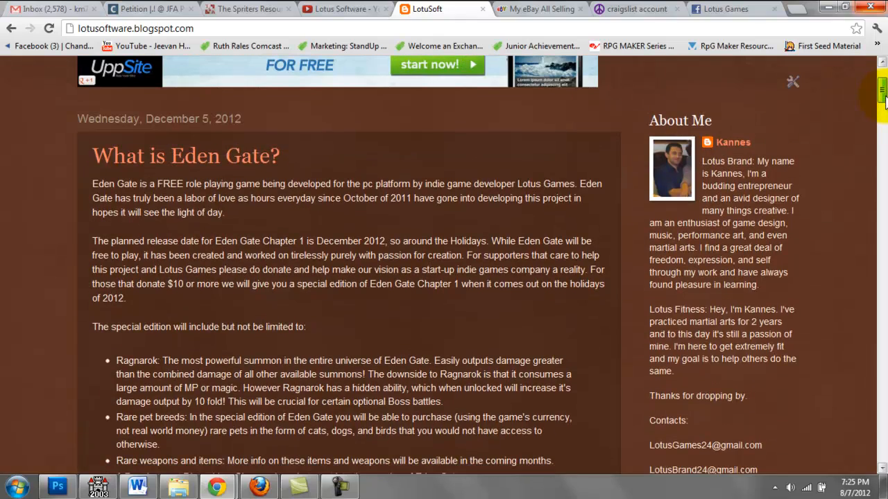
scroll("down", 3)
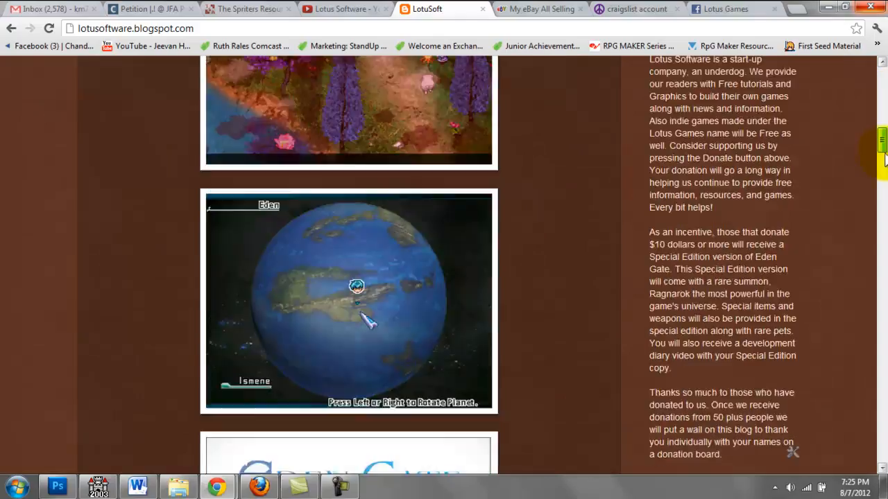
Scroll down through the blog posts to the Eden Gate donation and special-edition section.
scroll("down", 3)
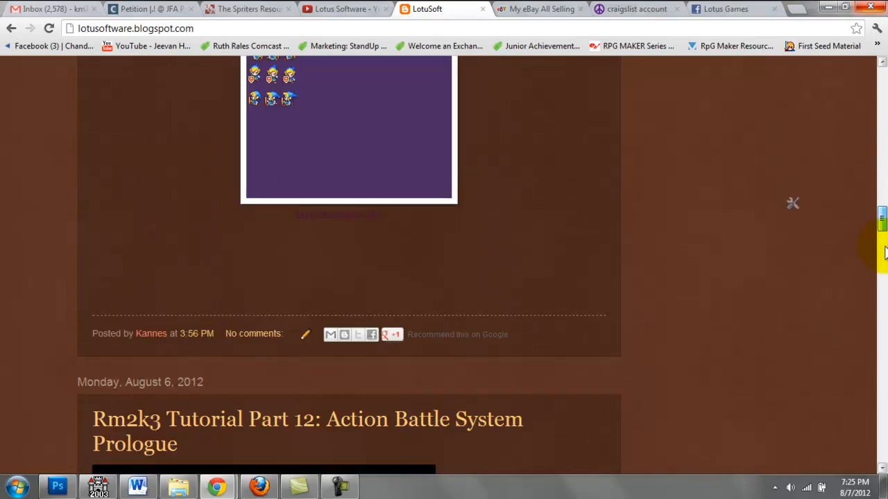
scroll("down", 3)
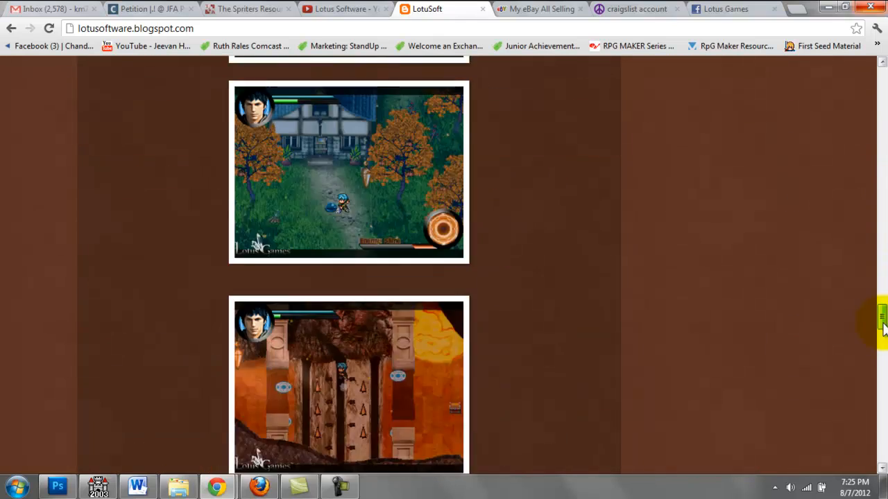
scroll("down", 3)
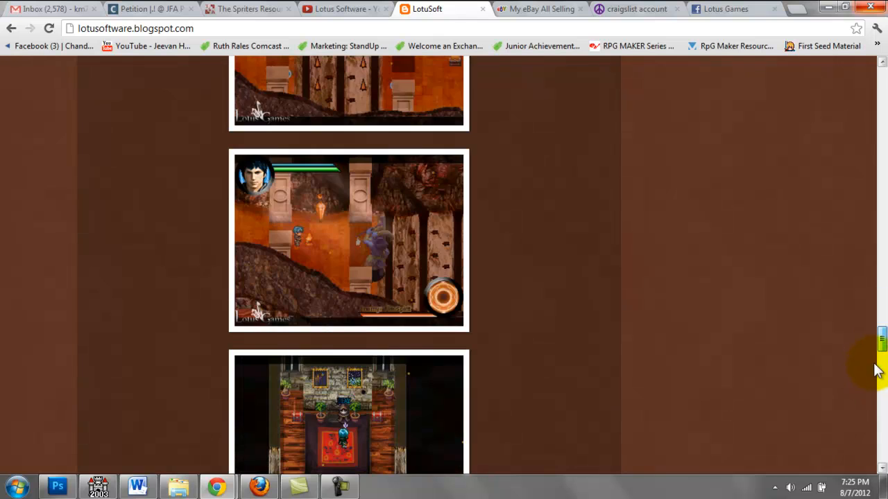
scroll("down", 3)
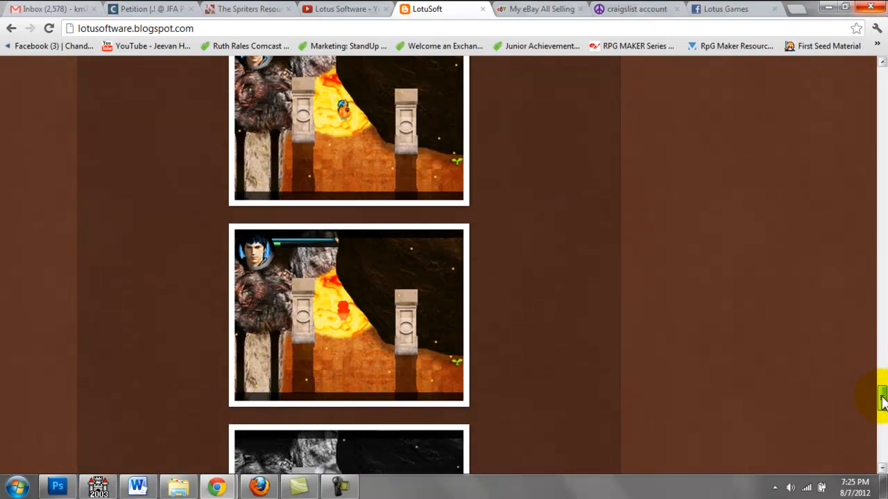
scroll("down", 3)
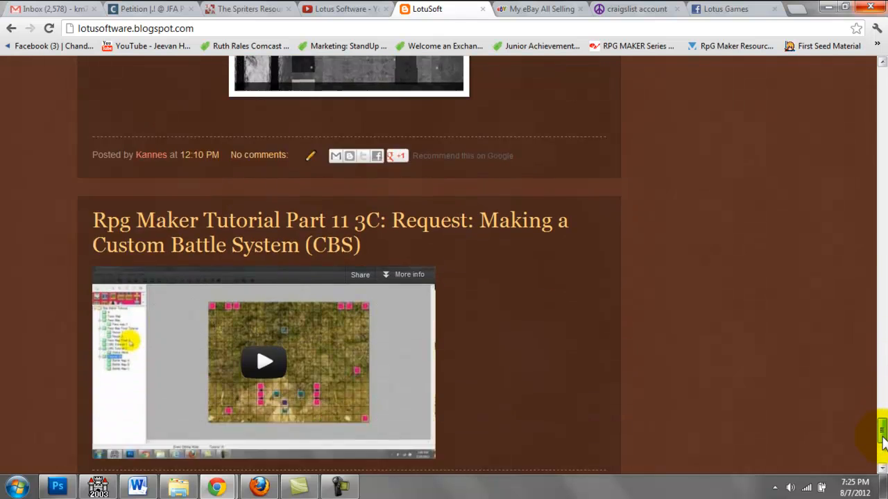
scroll("down", 3)
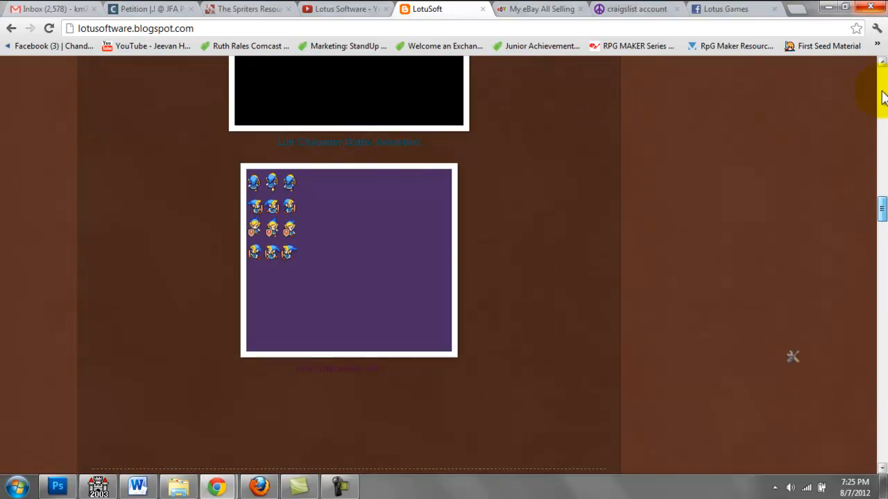
scroll("up", 3)
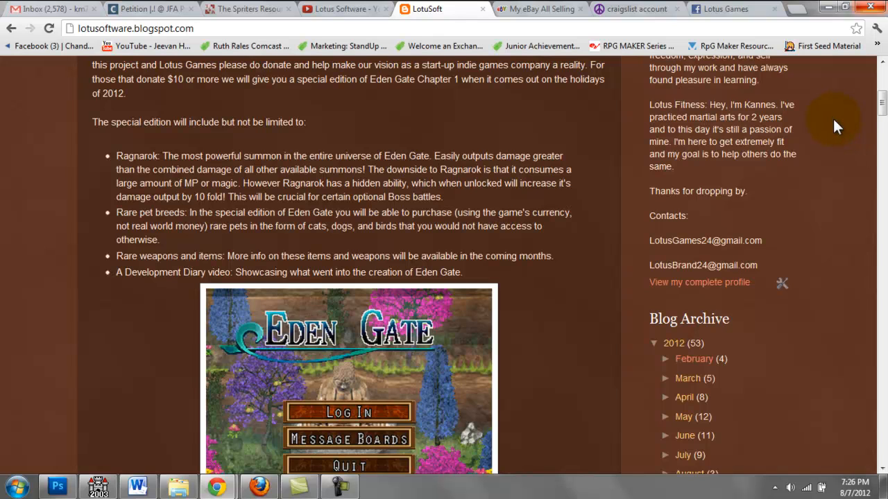
scroll("up", 3)
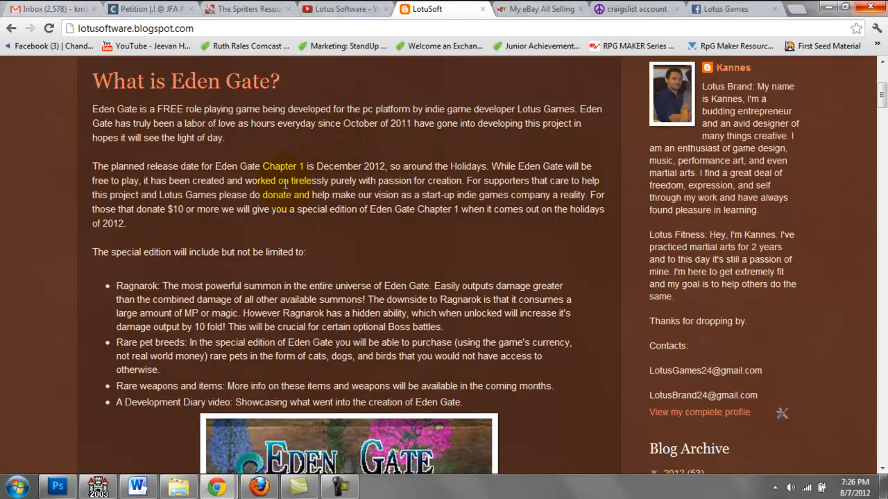
scroll("down", 3)
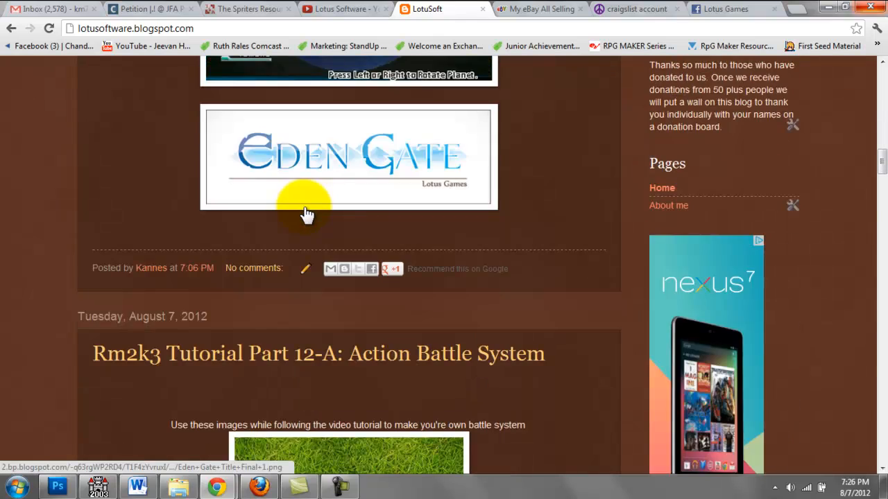
scroll("down", 3)
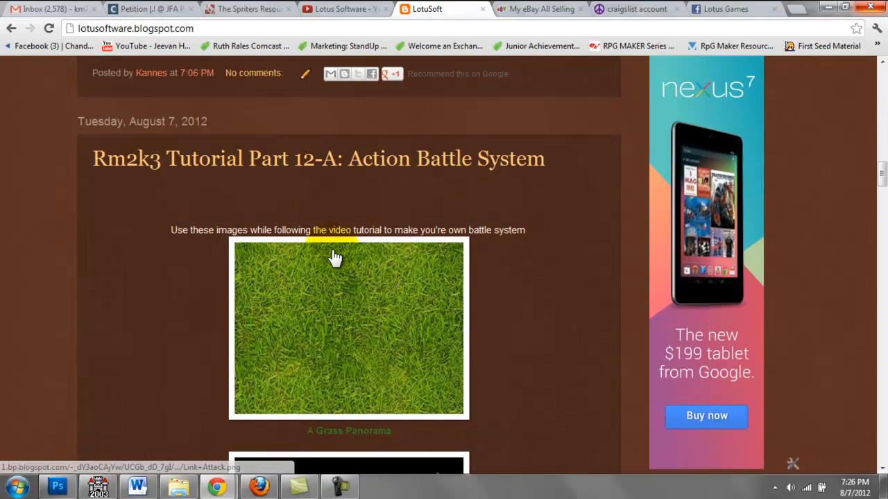
scroll("down", 3)
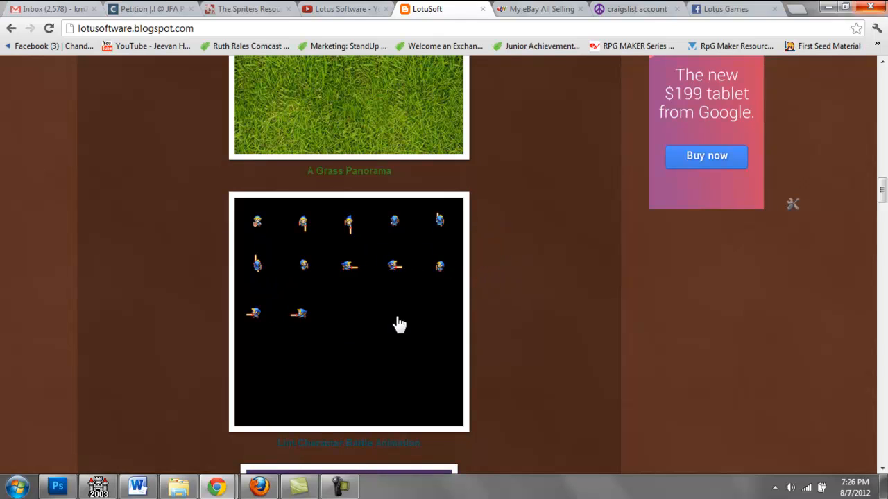
mouse_move(406, 312)
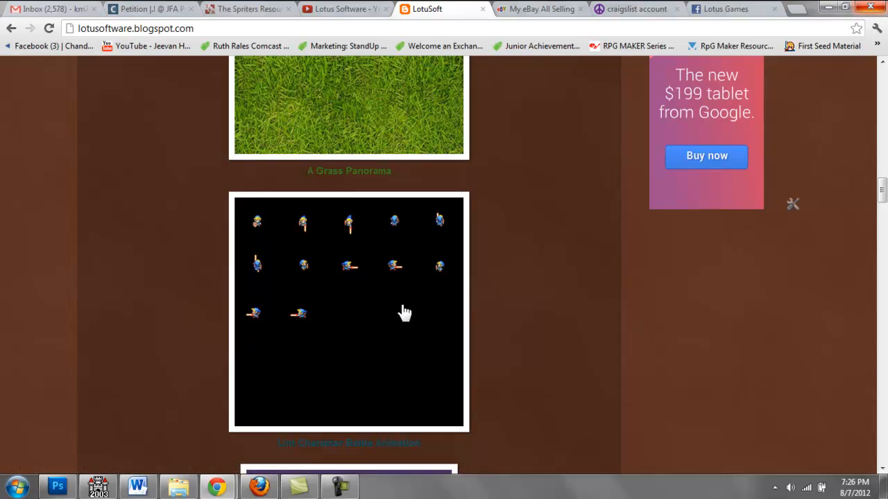
scroll("up", 3)
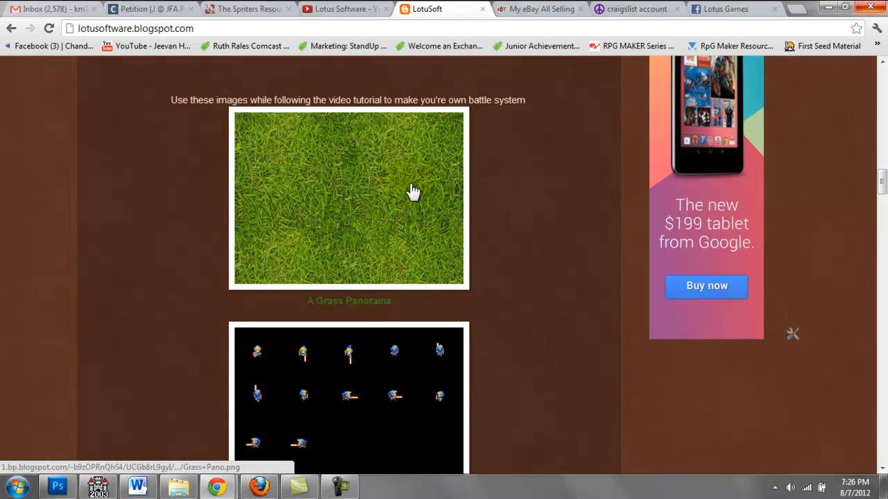
scroll("down", 3)
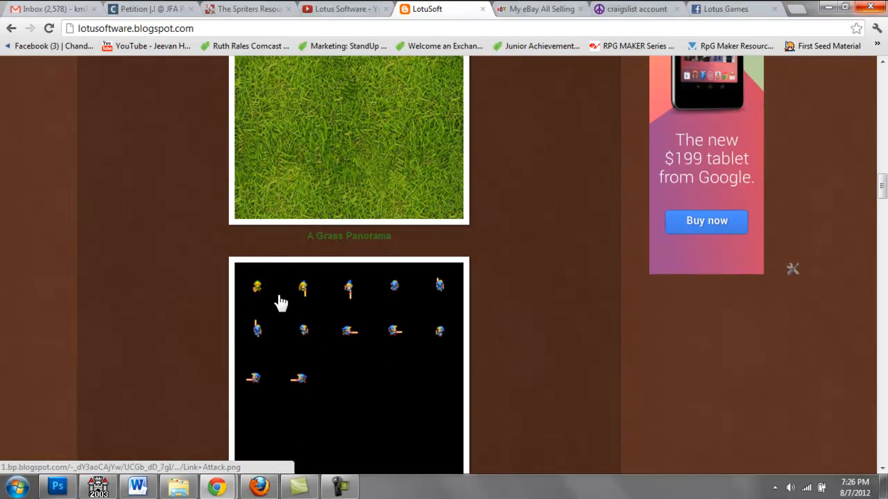
mouse_move(292, 364)
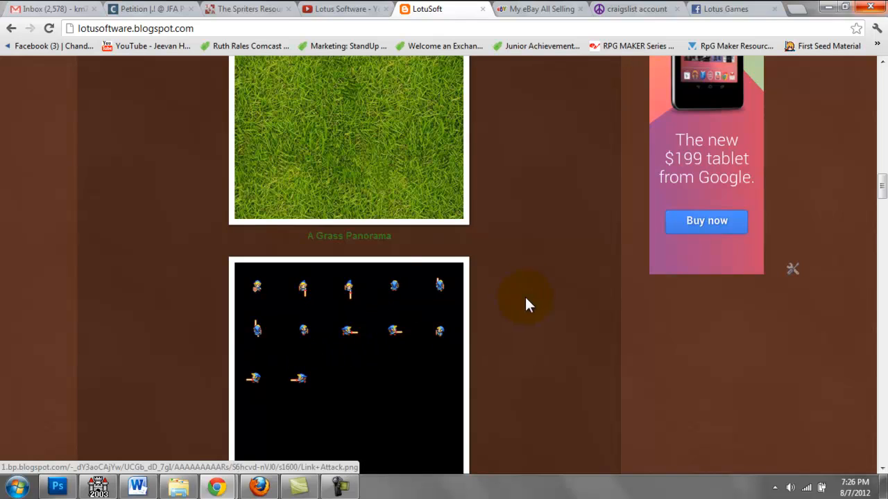
mouse_move(561, 251)
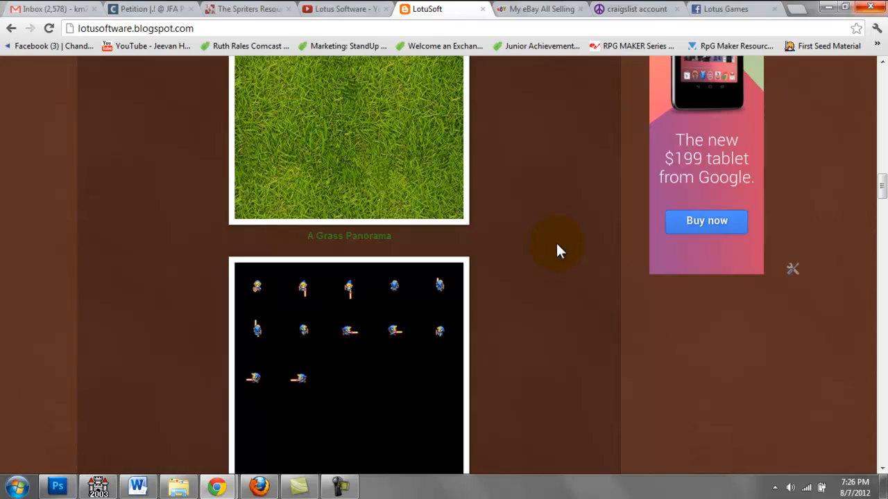